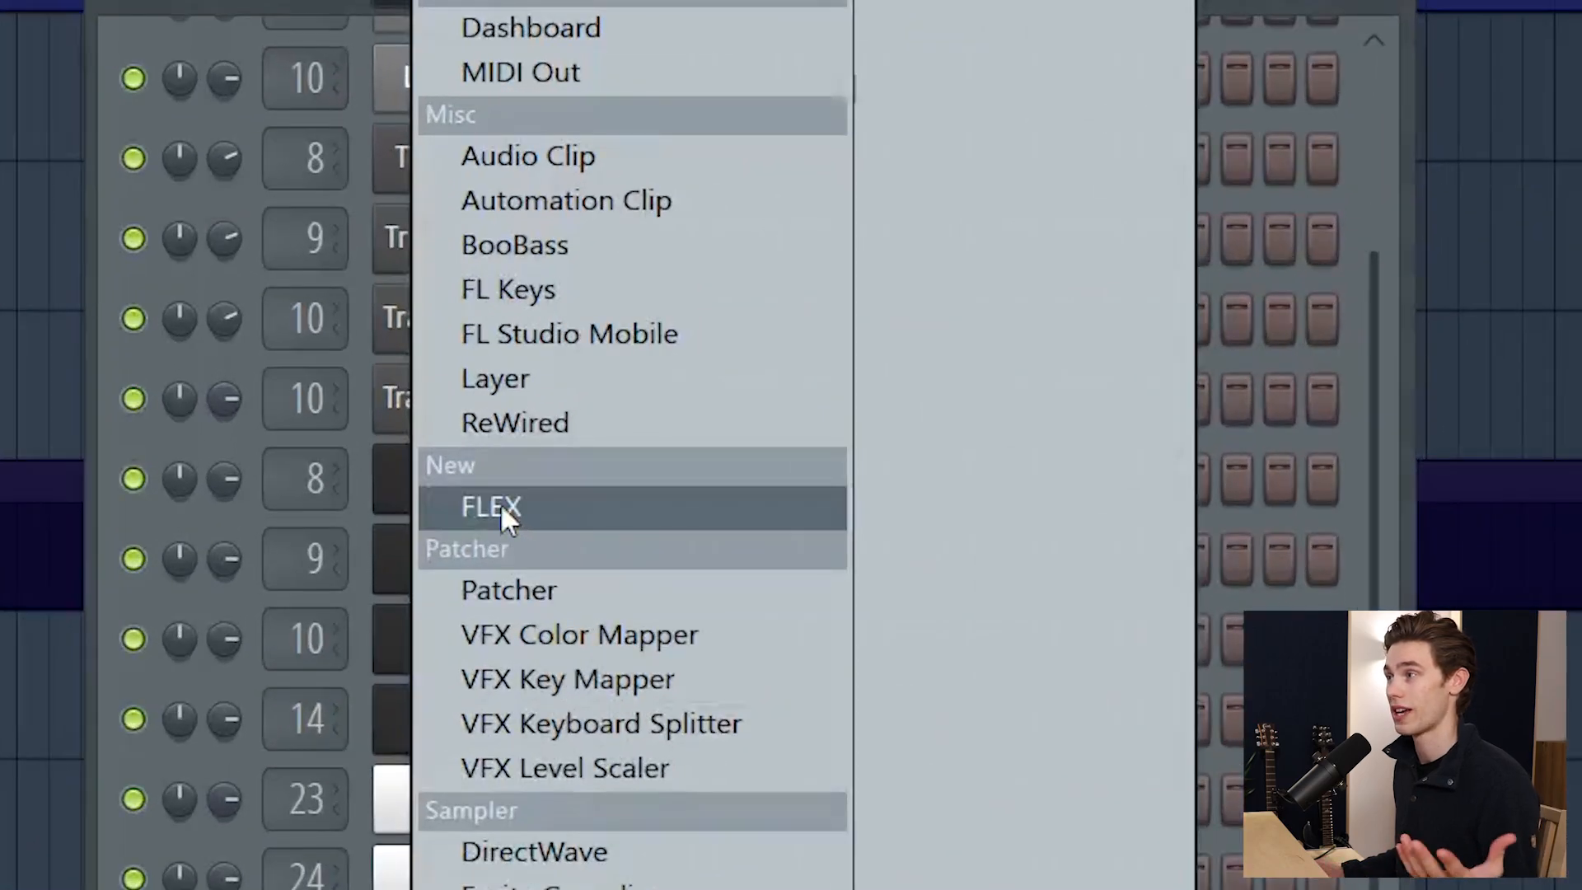
Add a FLEX synth from the Channel rack's New section and show its preset browser.
click(491, 508)
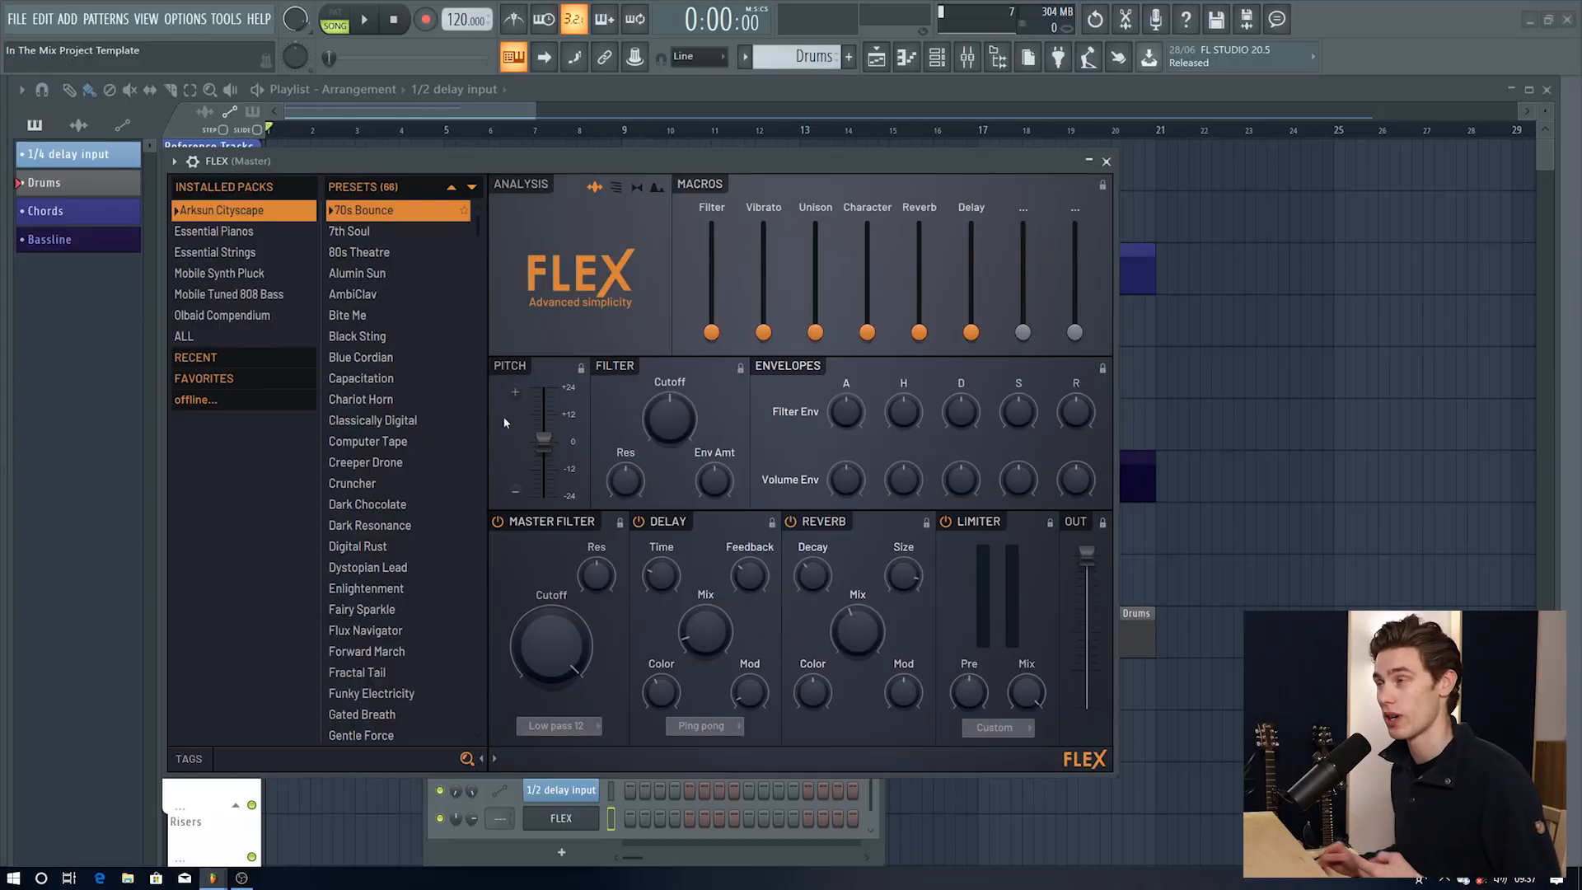
click(183, 336)
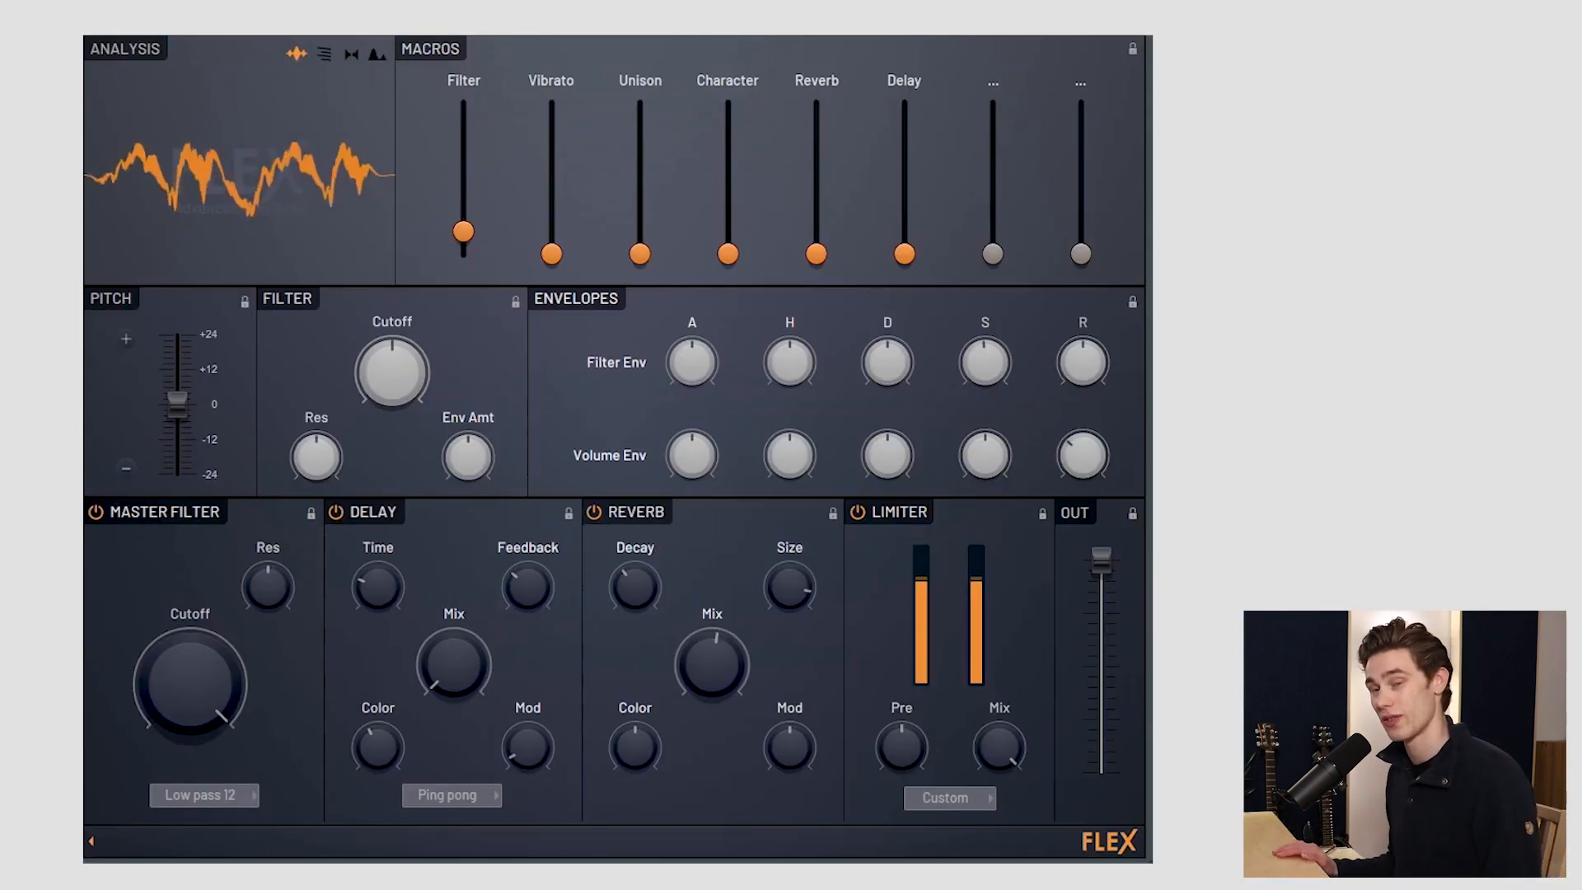
click(346, 51)
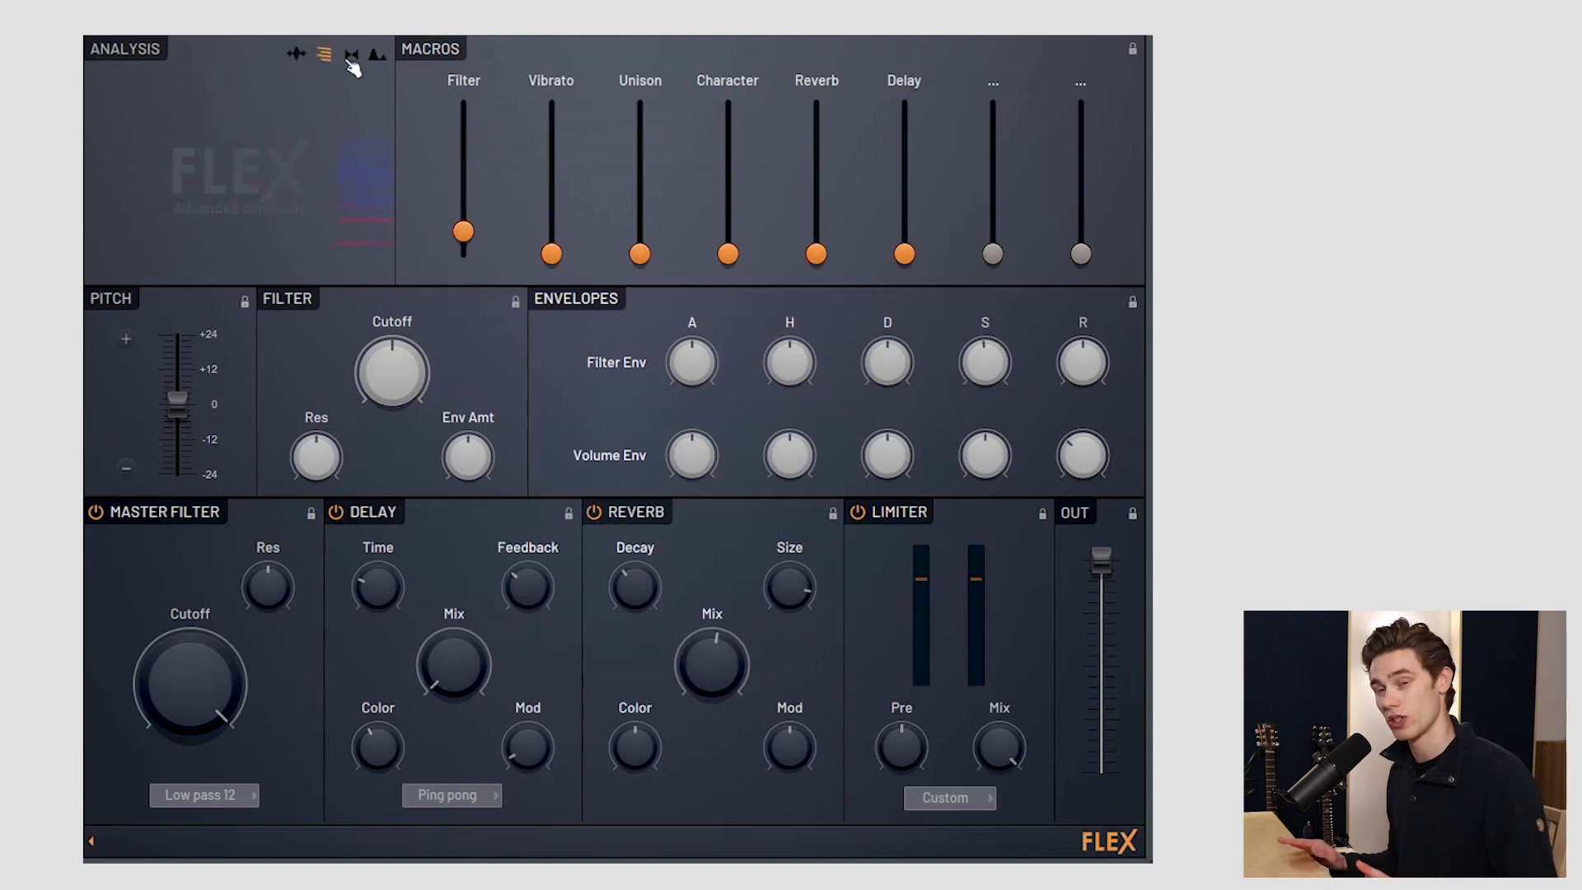
click(373, 51)
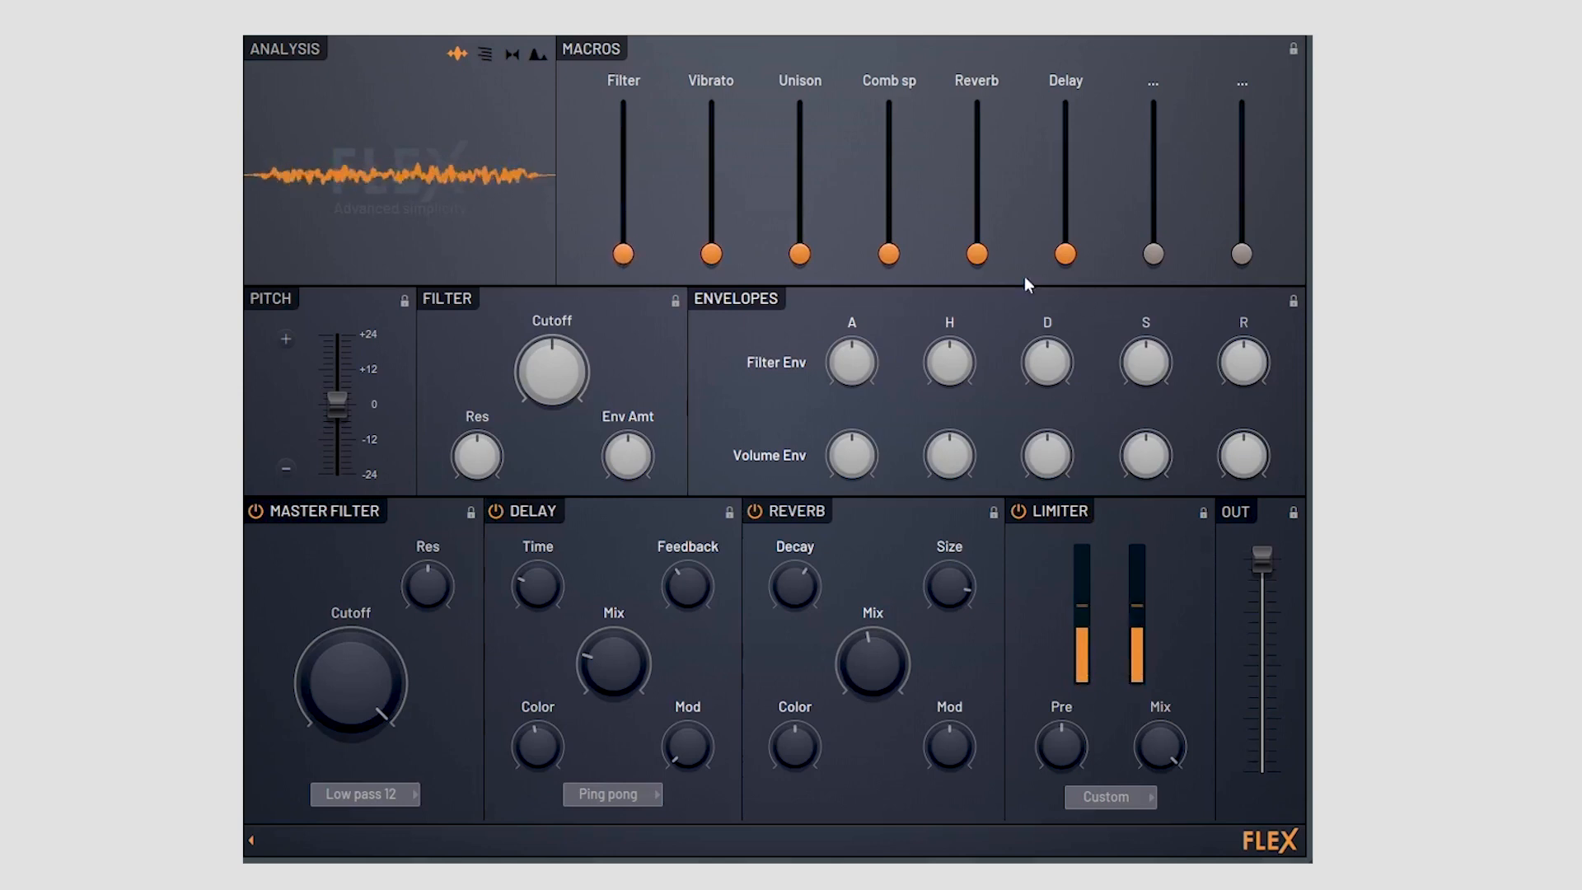
drag(975, 254, 974, 213)
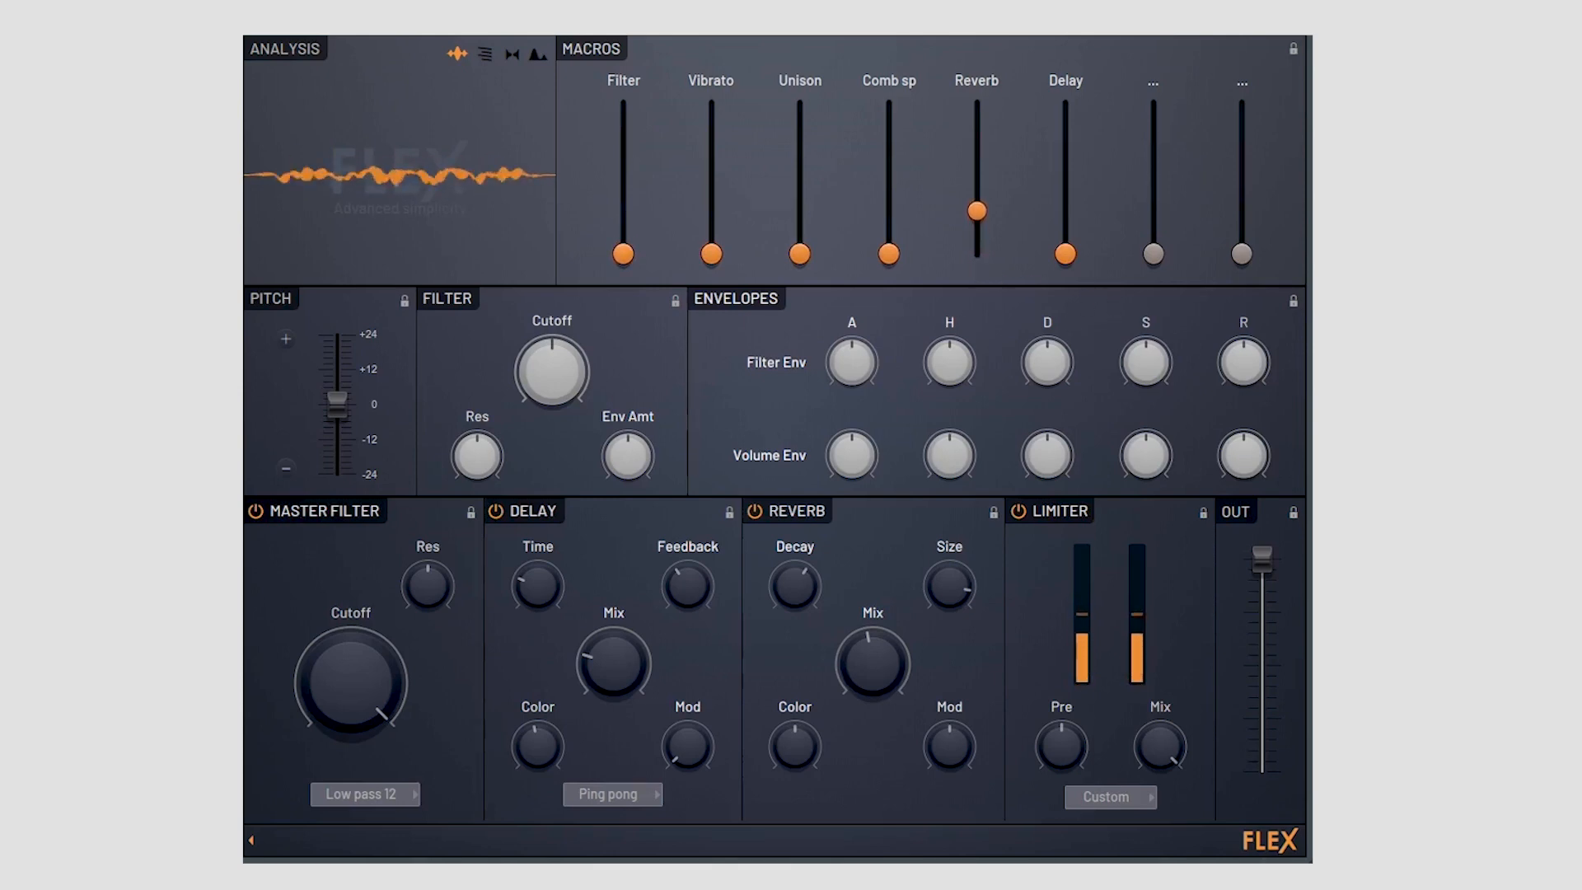
drag(974, 209, 974, 155)
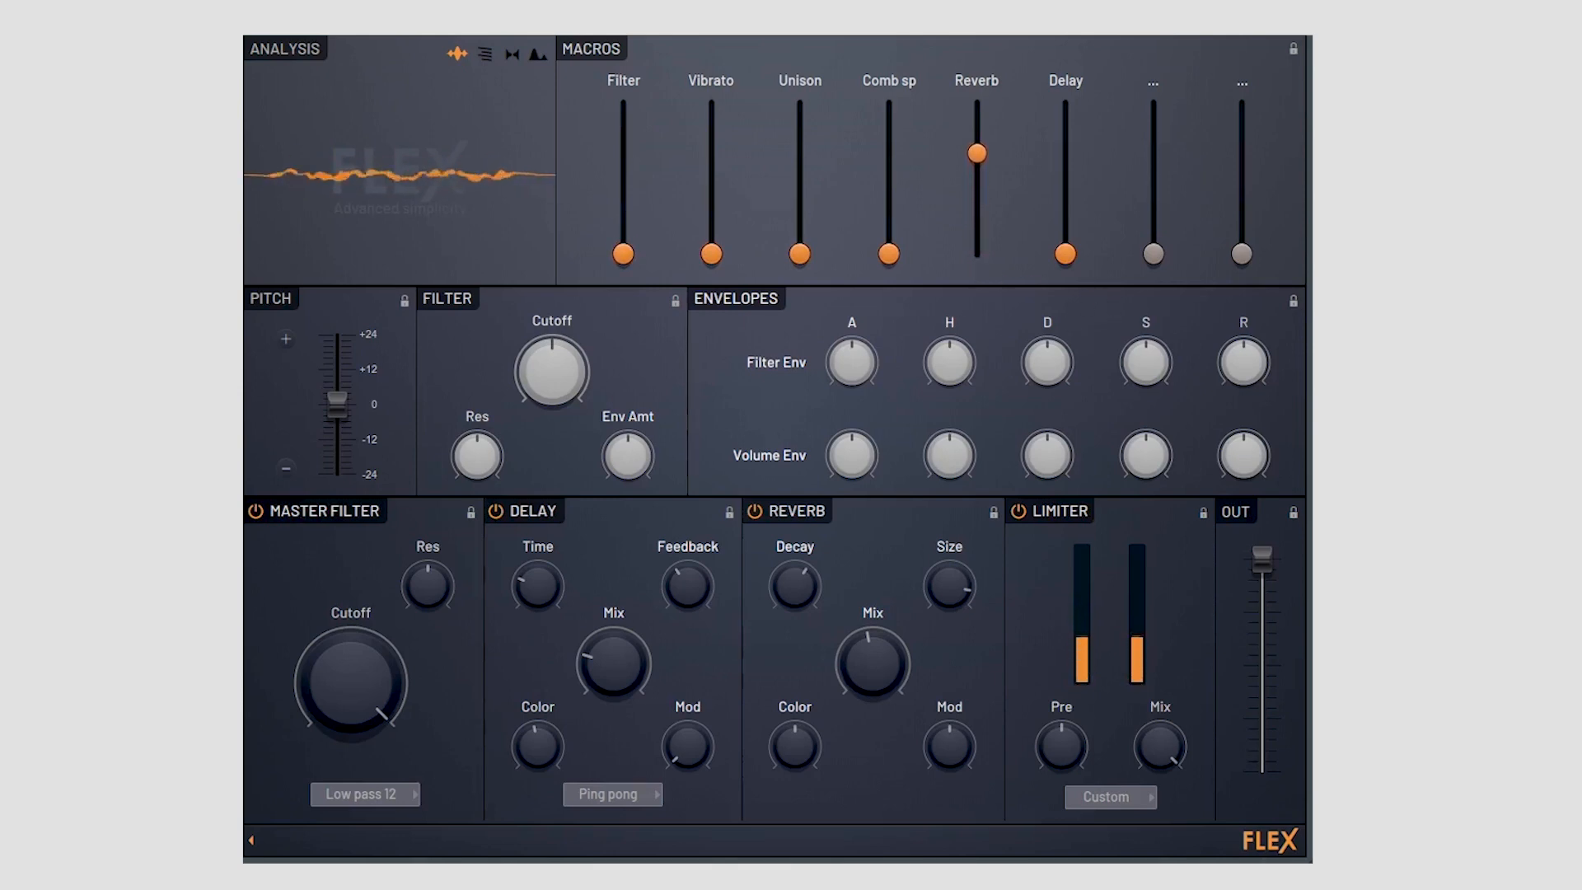
drag(974, 155, 974, 109)
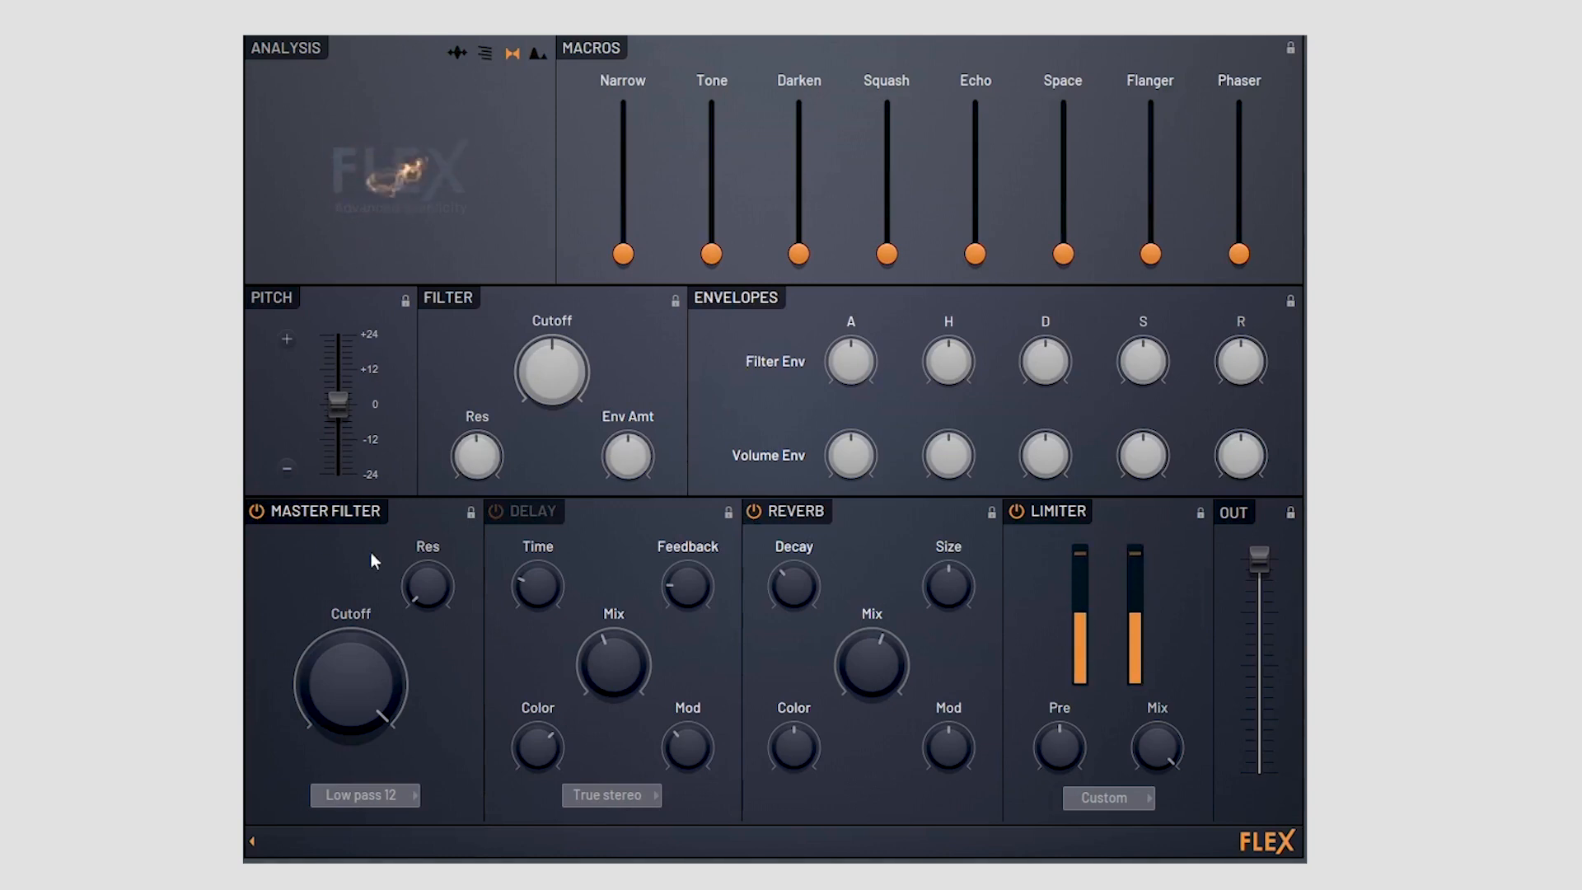
drag(621, 254, 622, 213)
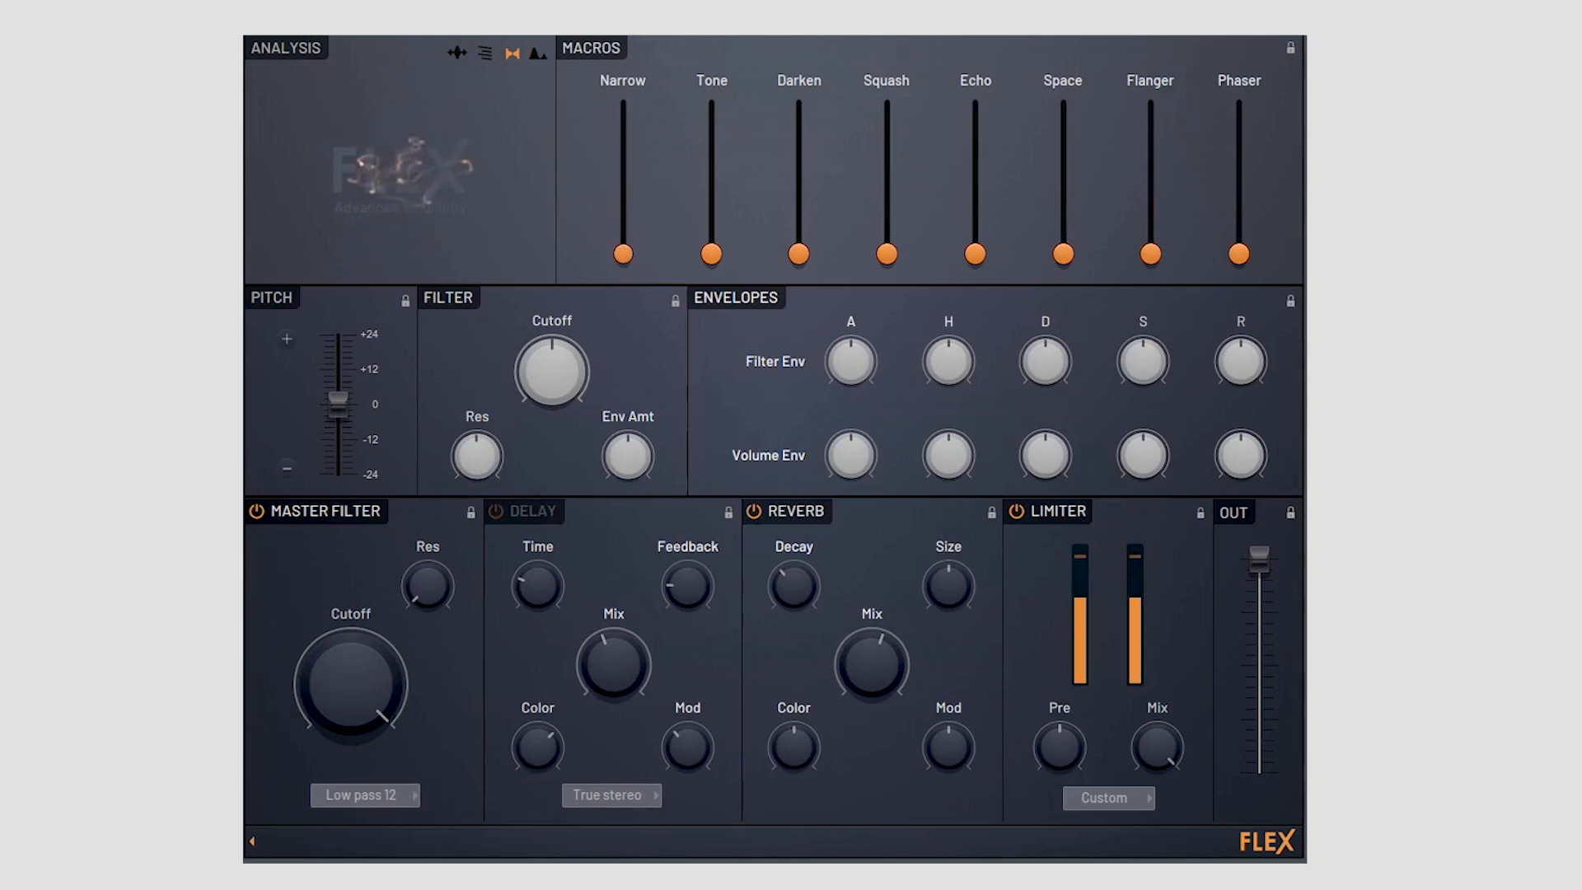
drag(710, 252, 710, 156)
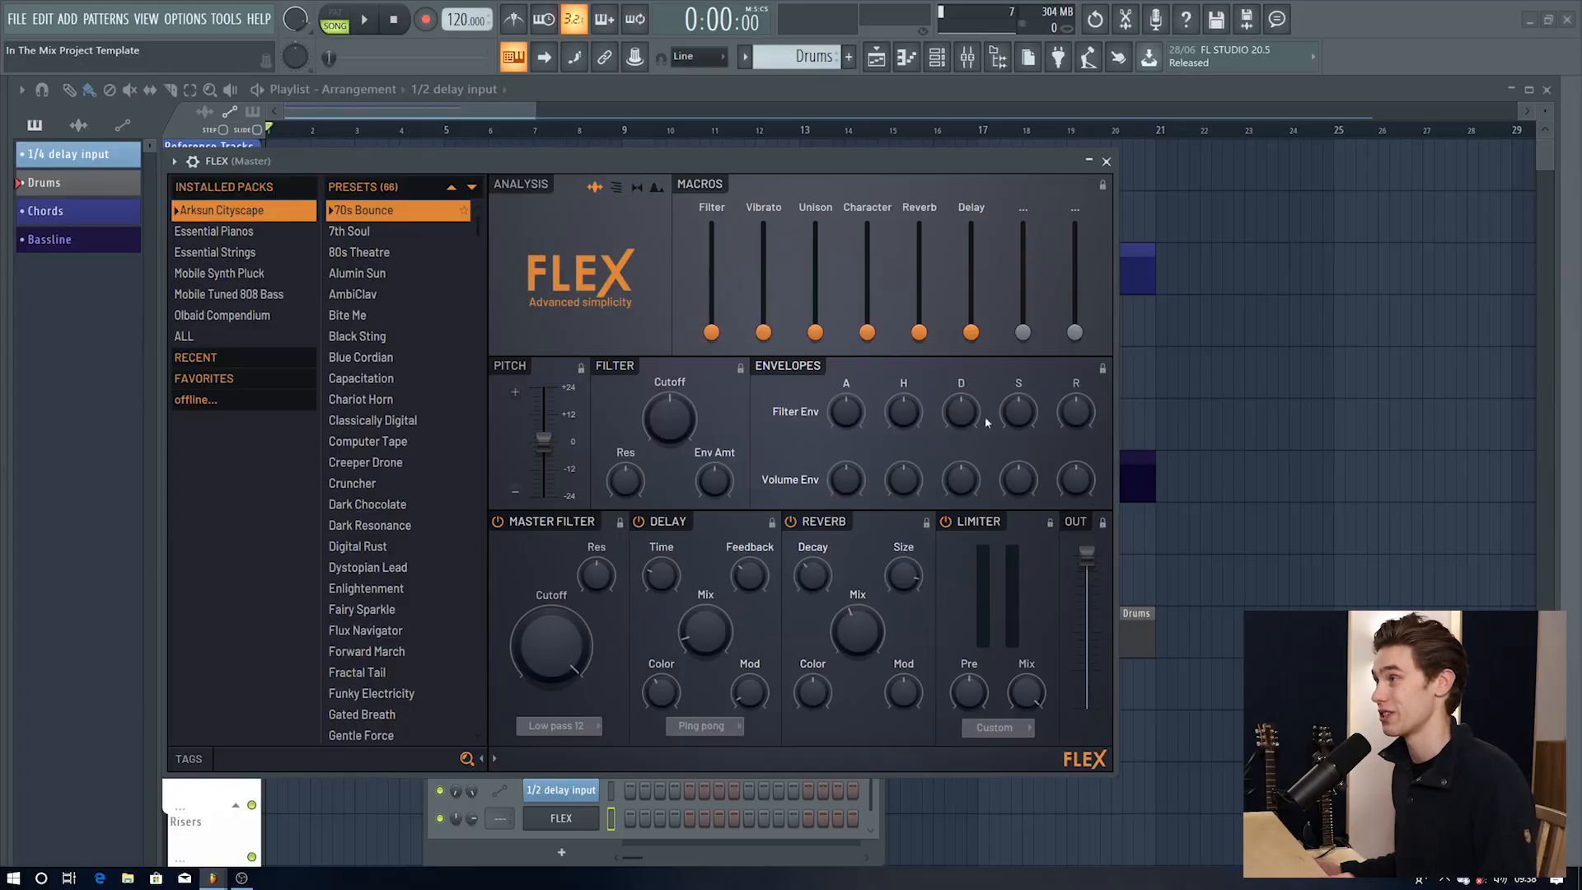
Close the FLEX editor and switch to the project with Chords, Sine Pulse and Pad tracks.
click(1106, 159)
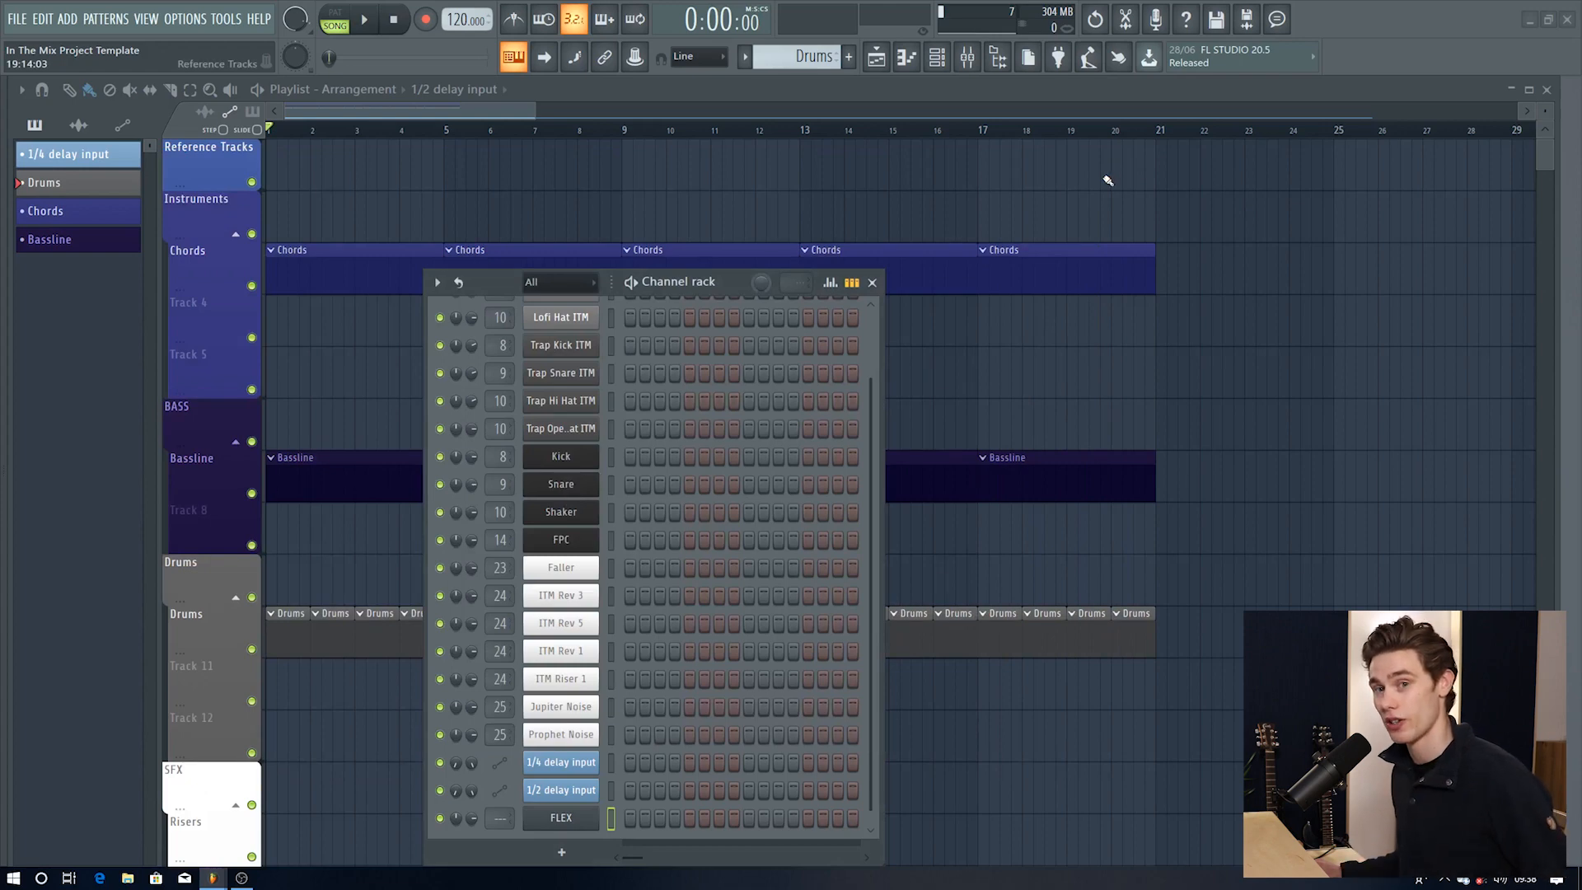
key(alt+tab)
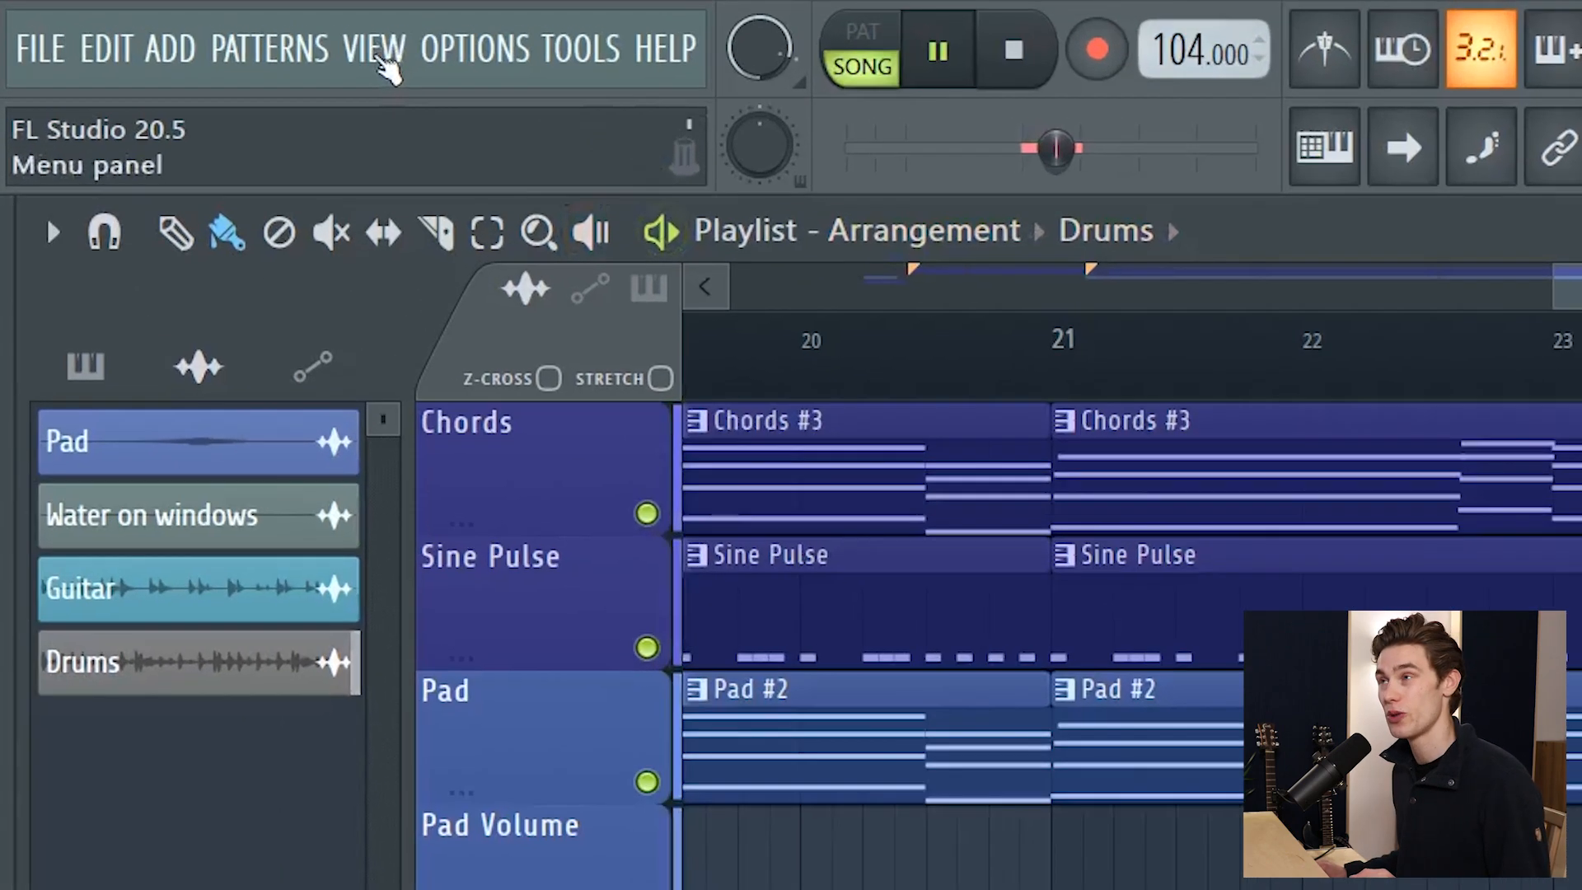
Show the plugin performance monitor from View and scroll through the per-plugin CPU times.
click(374, 50)
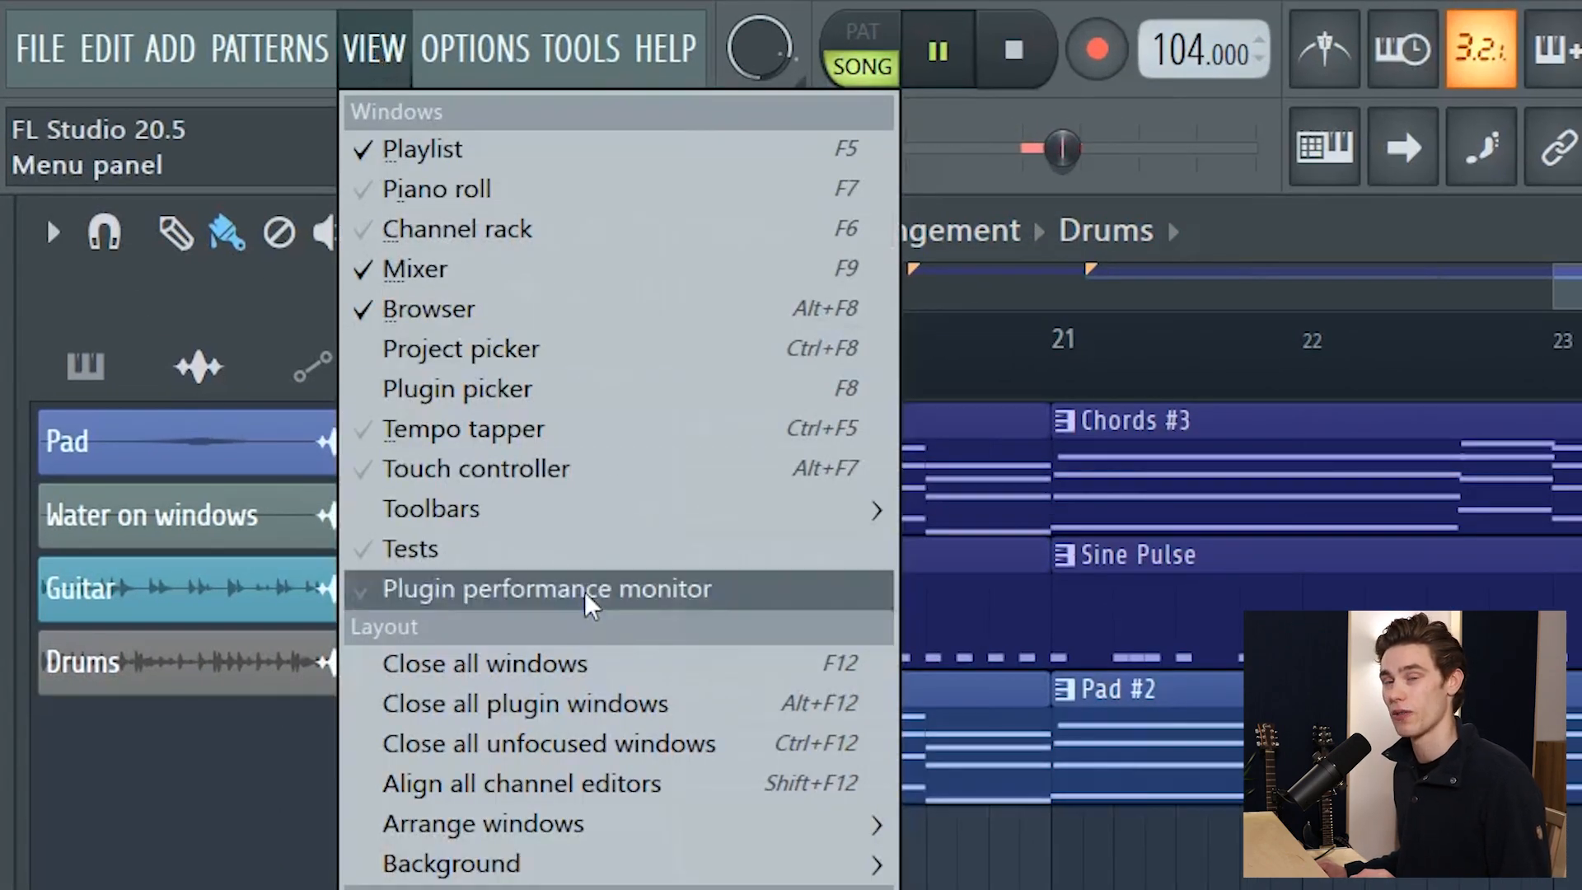
click(547, 588)
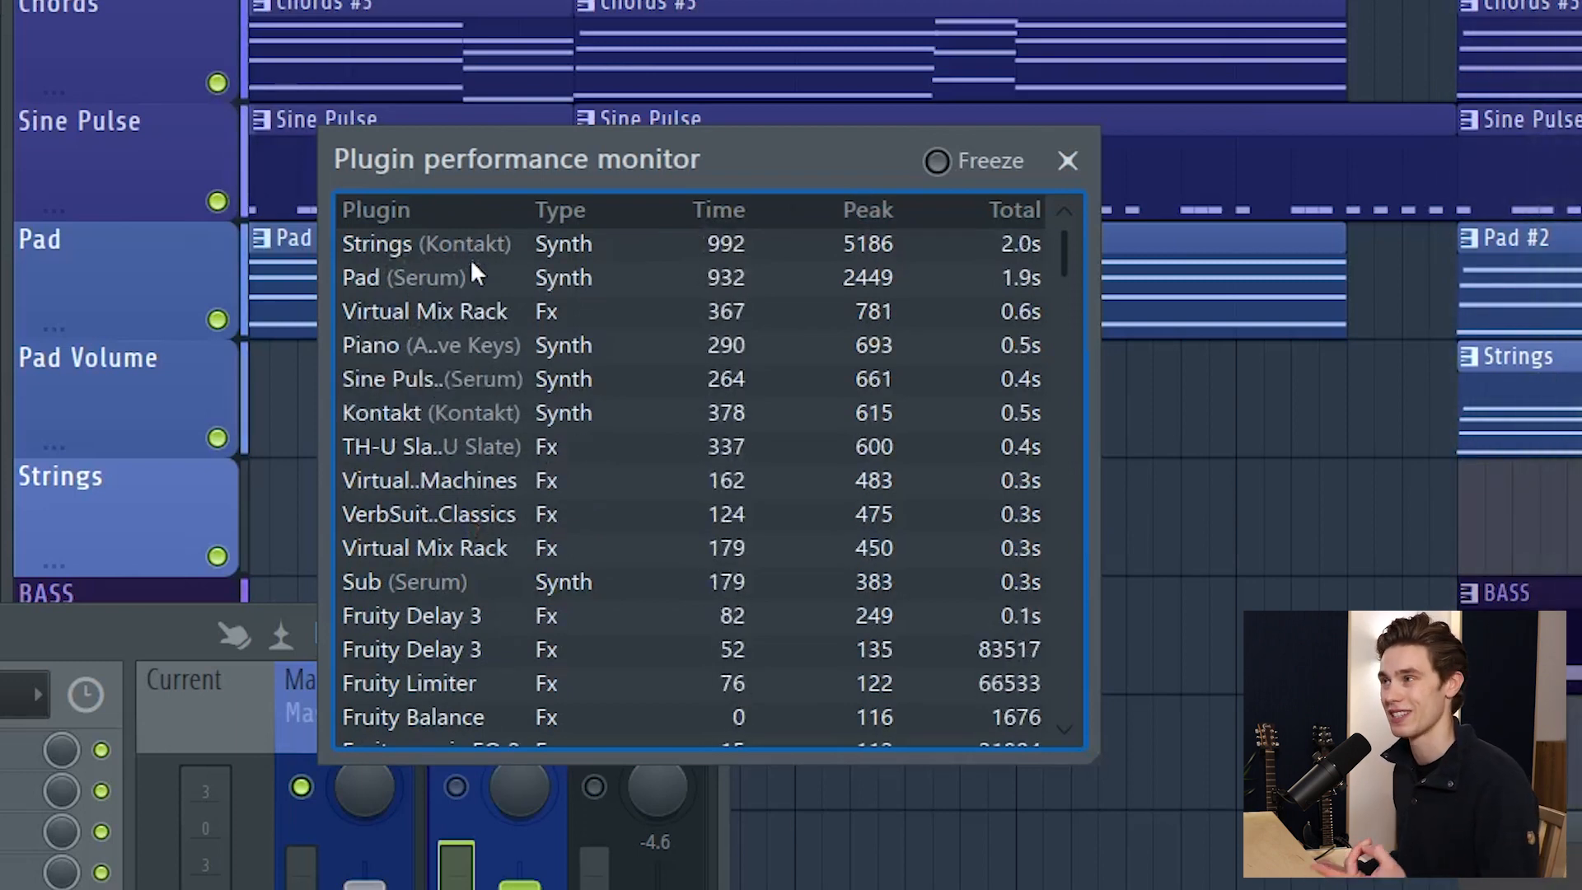
scroll(down, 3)
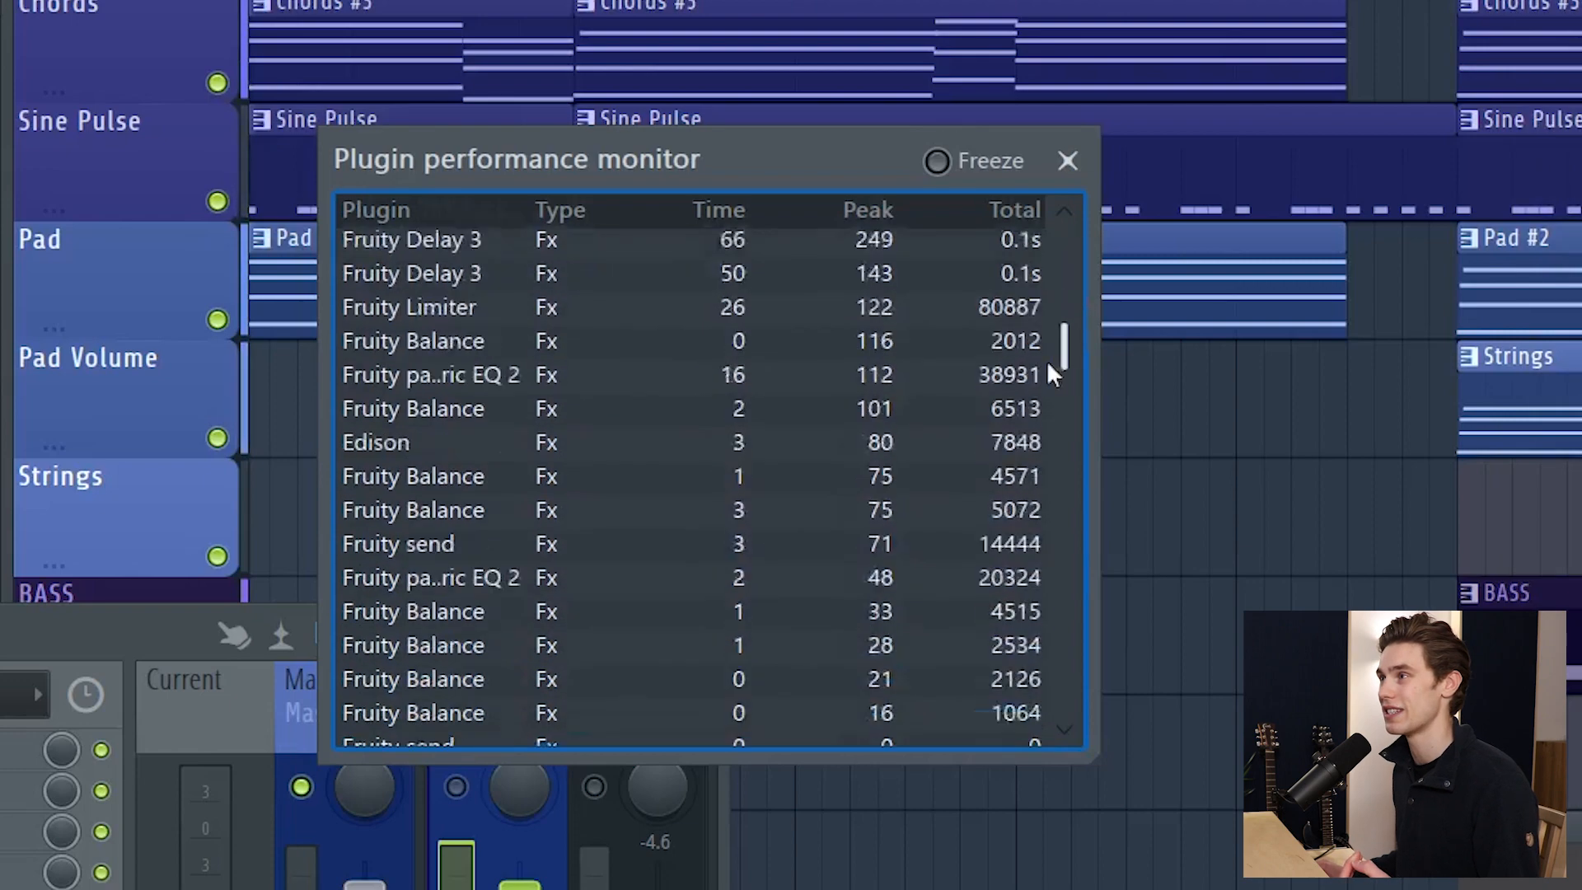
scroll(down, 3)
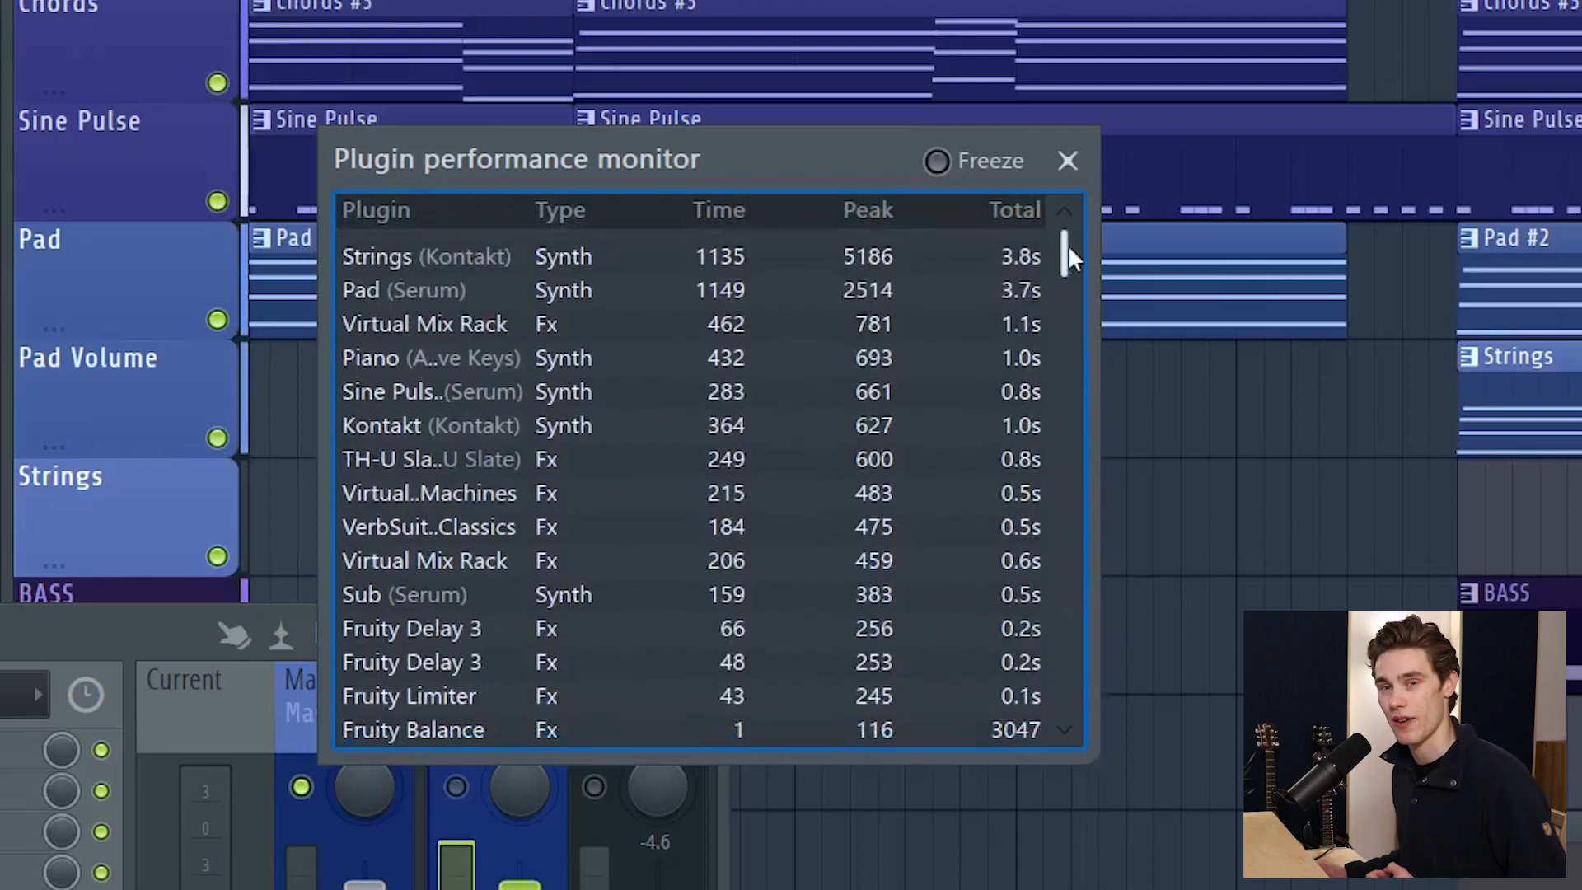
scroll(down, 3)
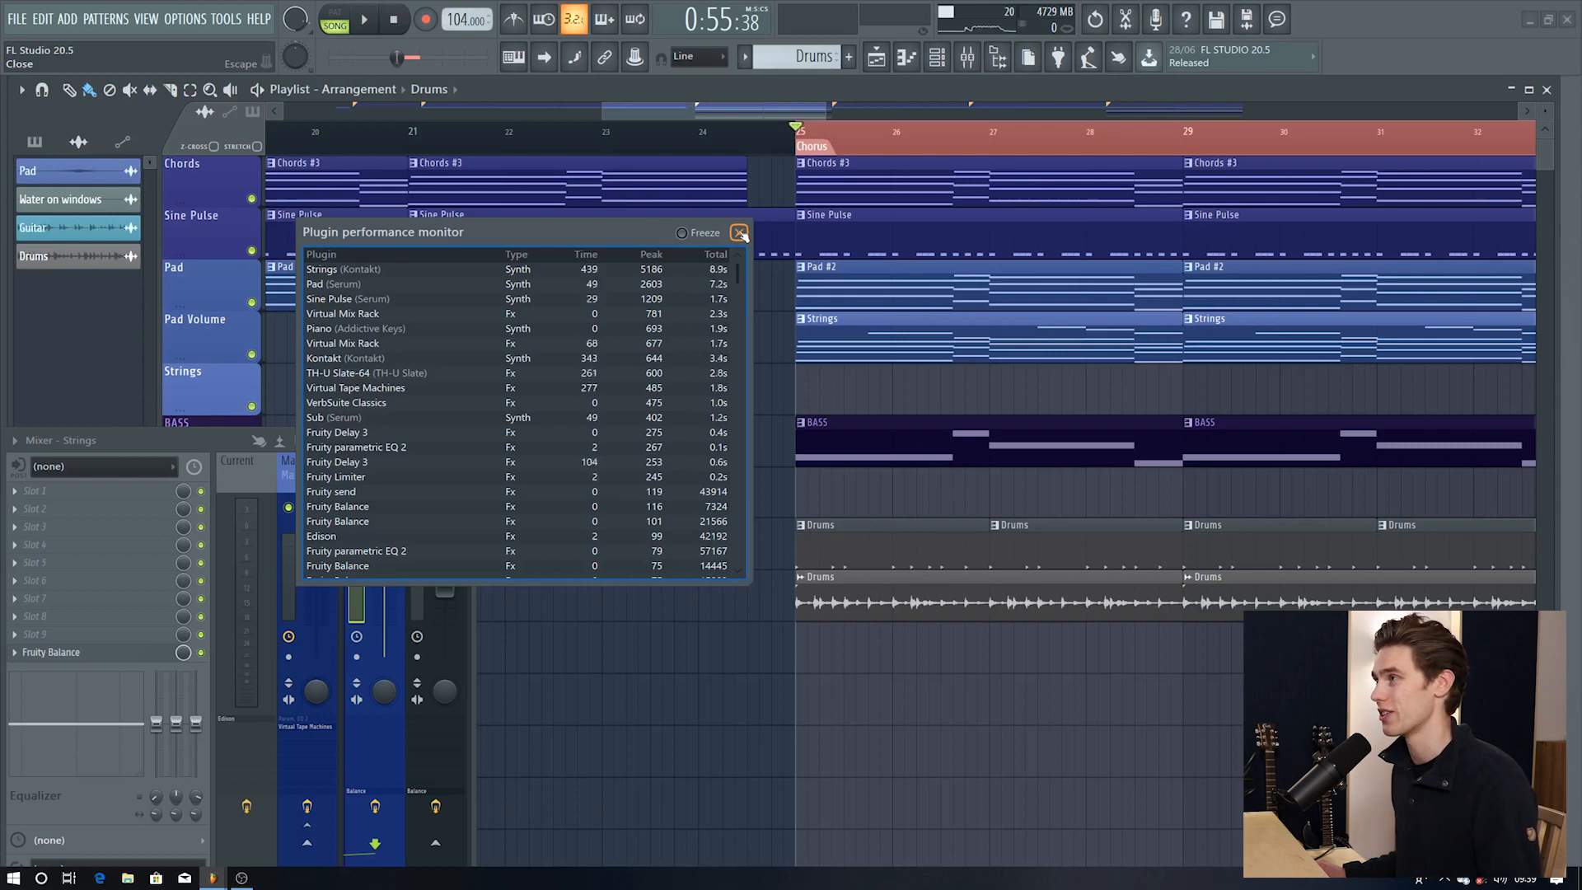
Close the monitor and show General settings with the Default template list expanded.
click(739, 232)
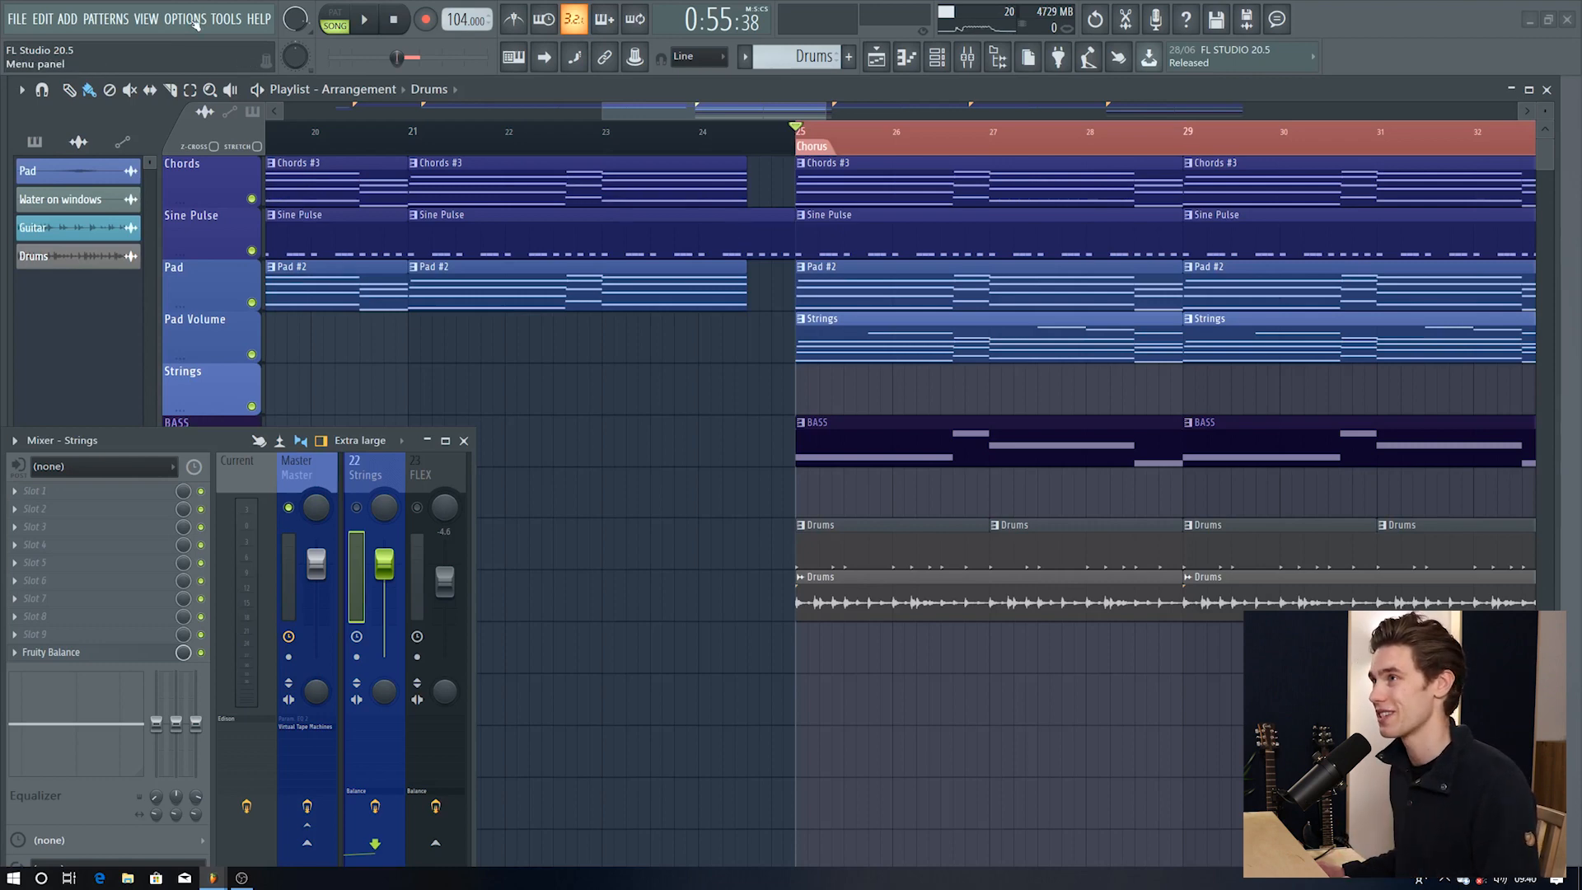
click(178, 17)
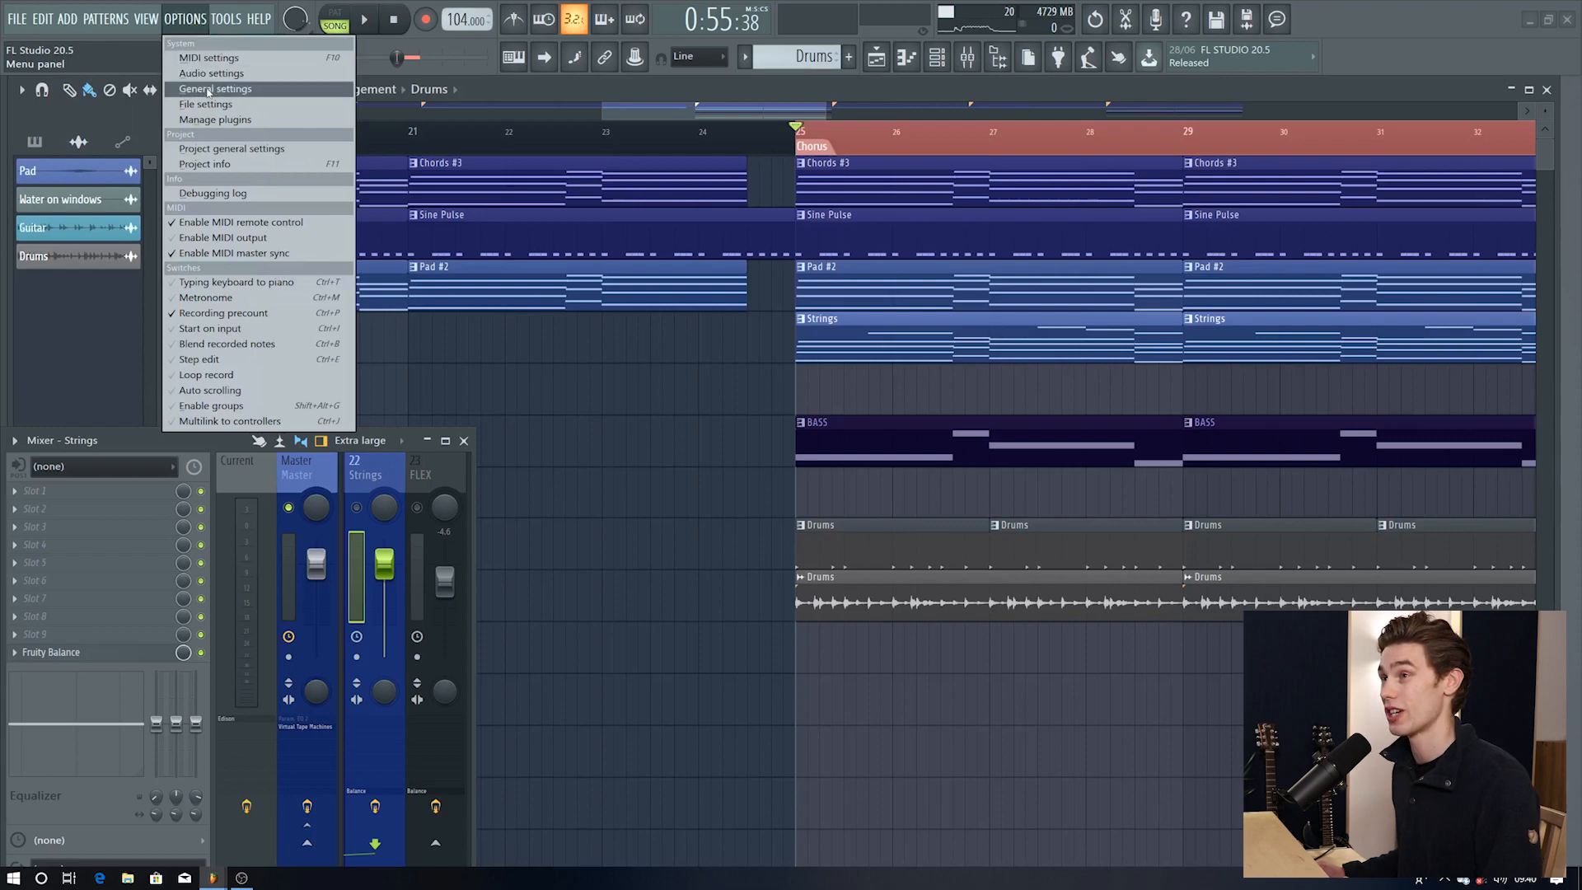
click(216, 89)
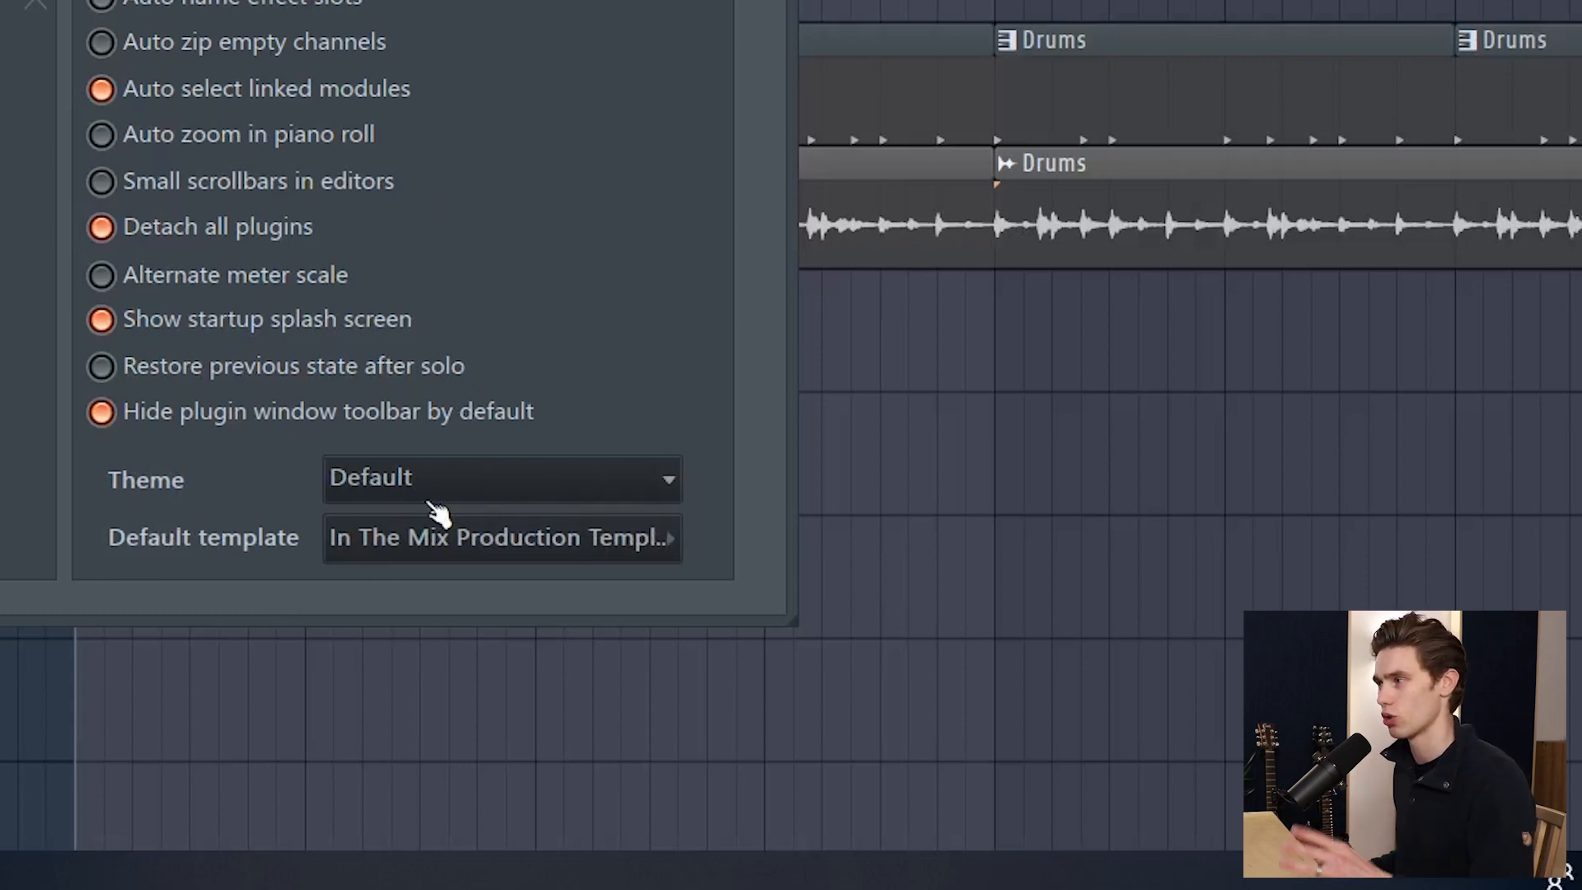
click(501, 537)
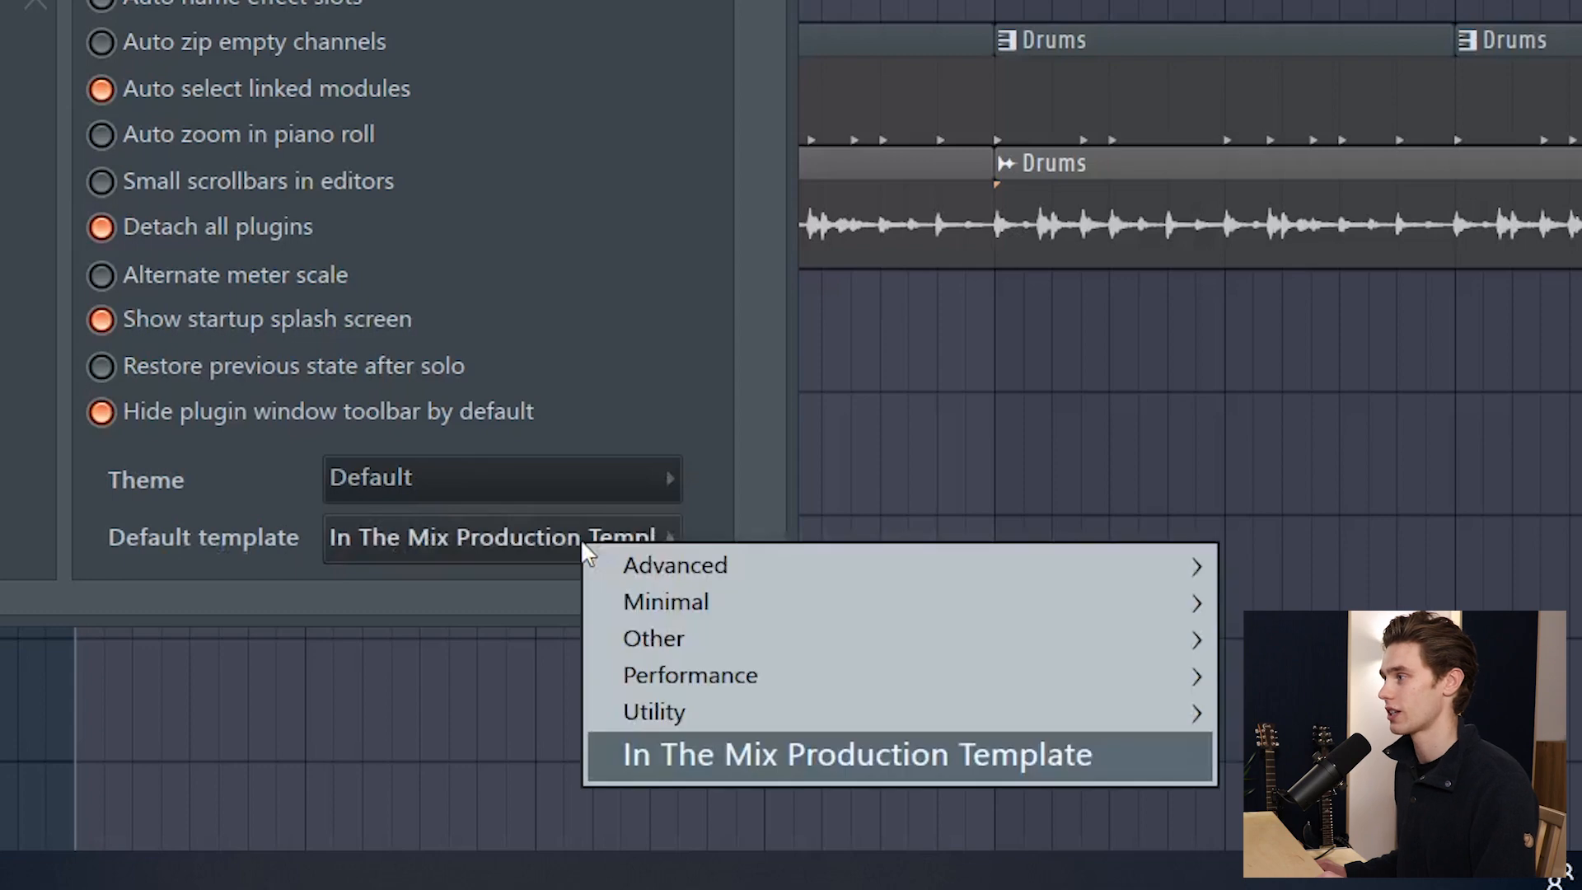
mouse_move(802, 696)
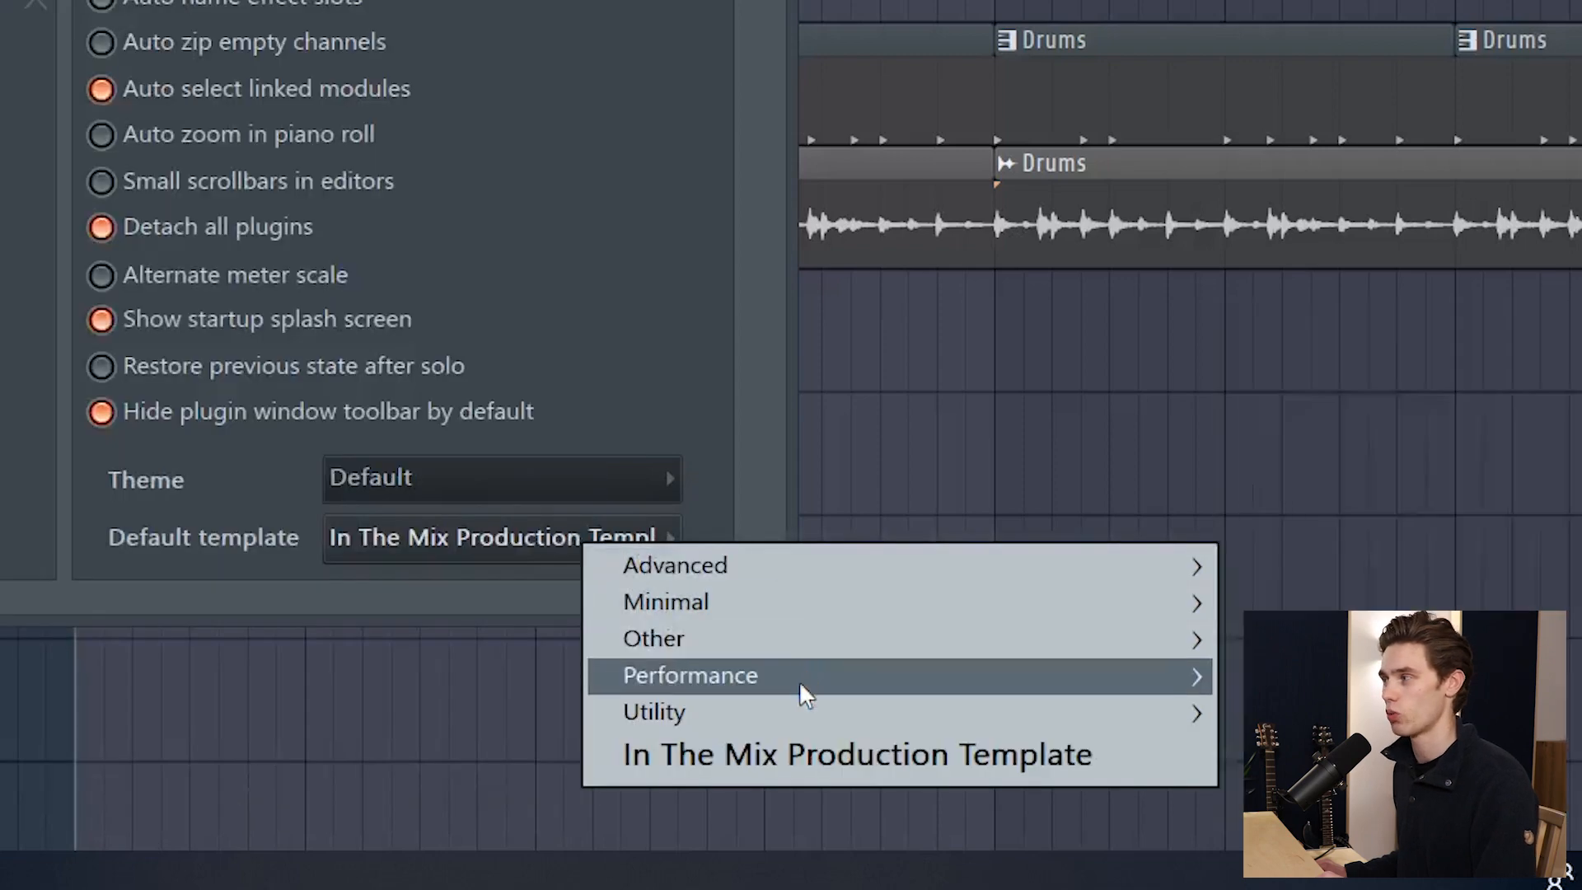
mouse_move(791, 722)
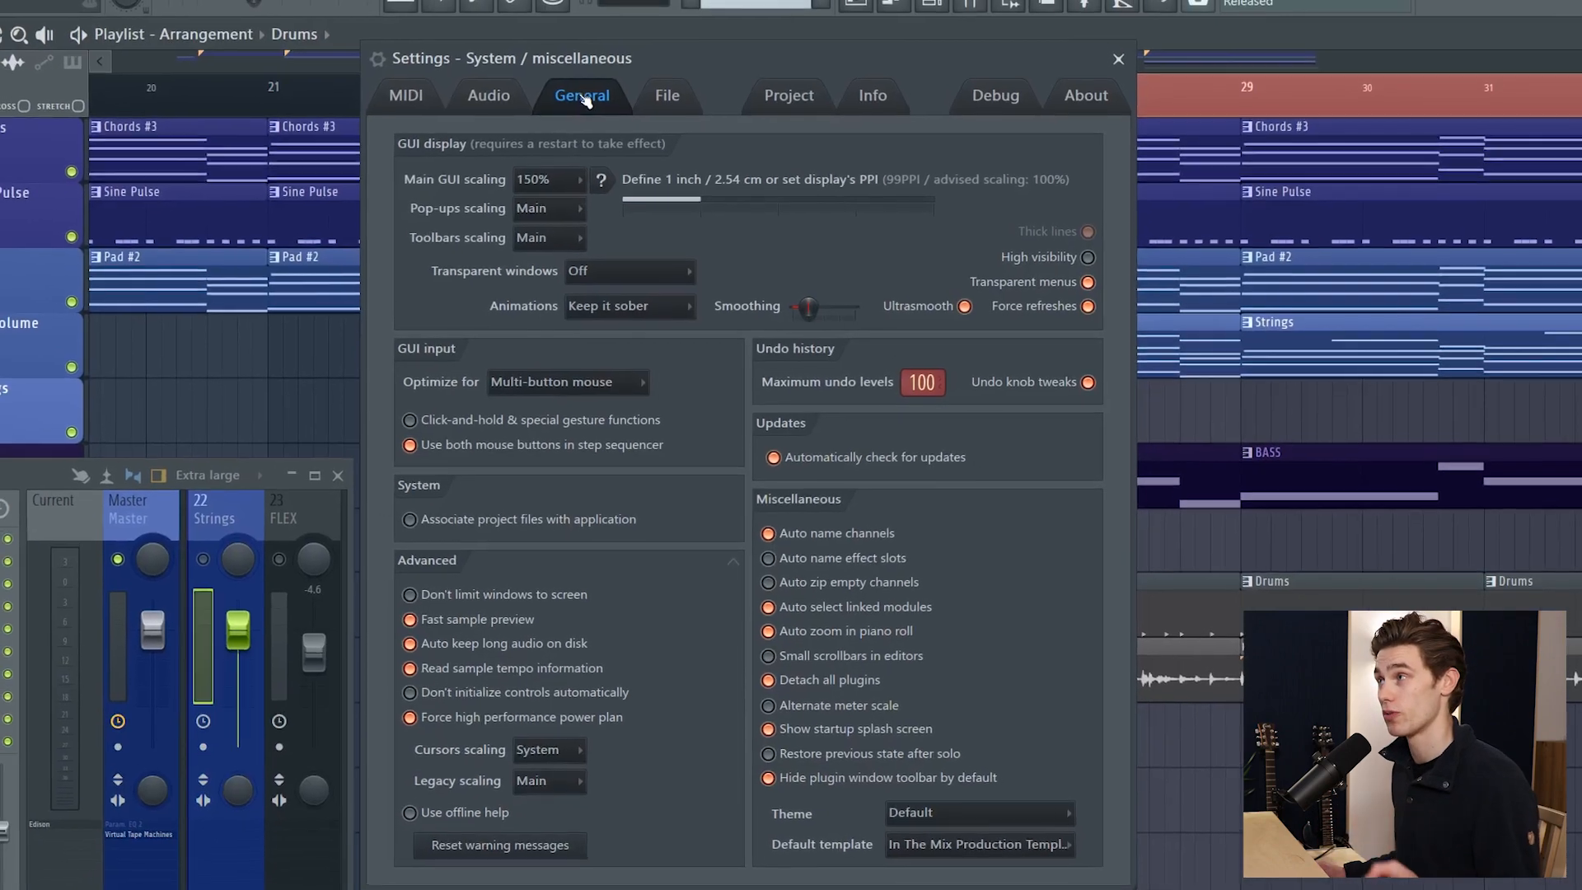
Review the File settings' backup and search folders, then close Settings back to the DRUMS mixer track.
click(673, 107)
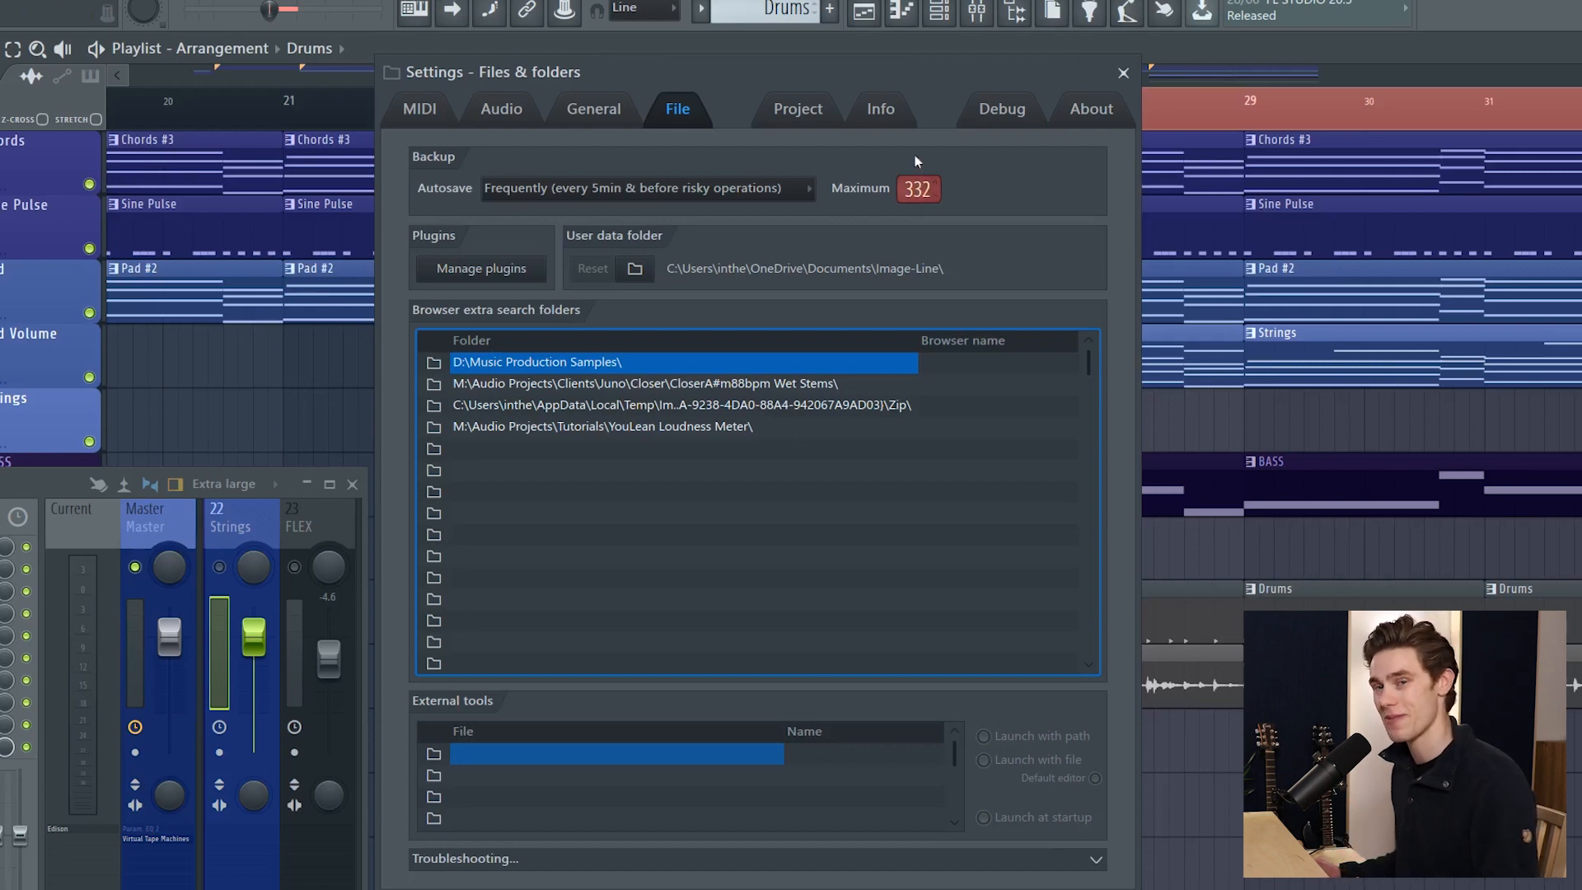
click(1124, 74)
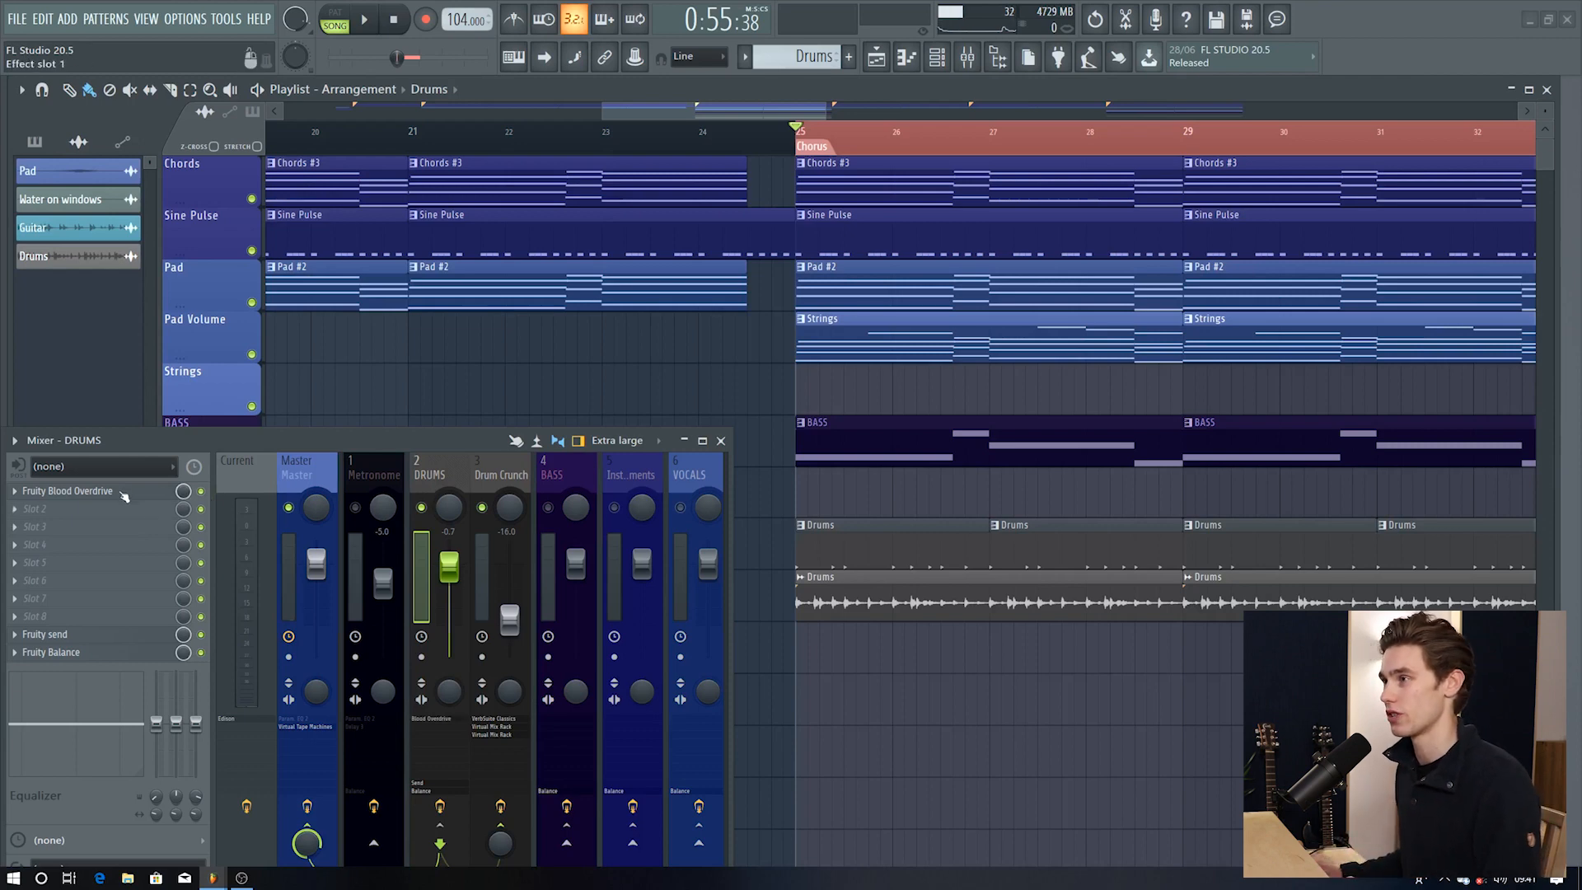
Bring up Fruity Blood Overdrive on DRUMS and adjust its PRE AMP, COLOR and POST GAIN knobs.
click(67, 491)
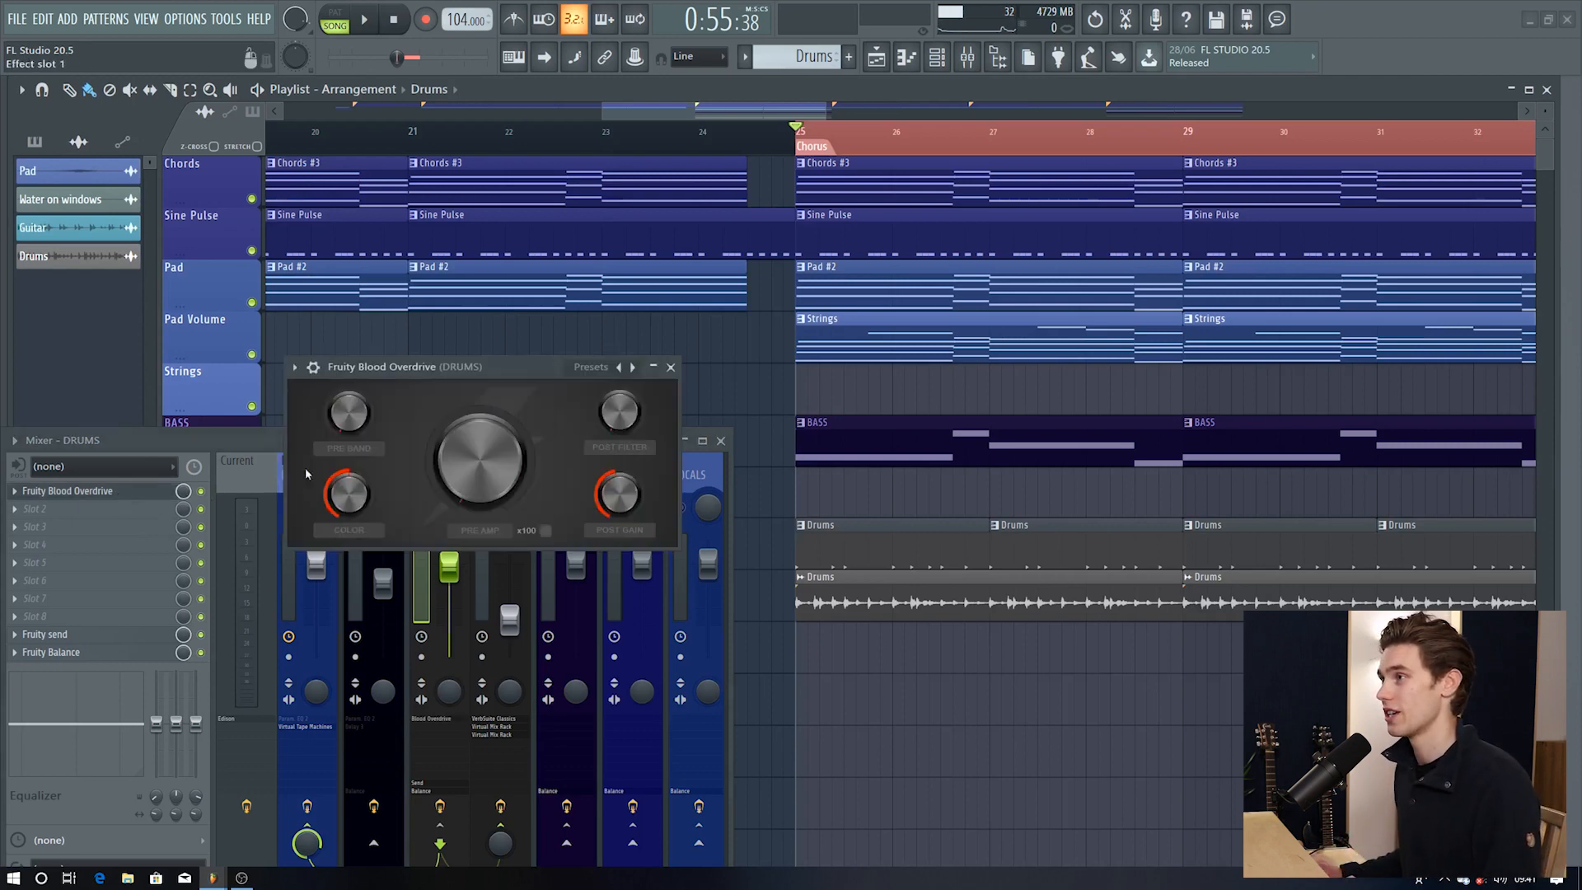
drag(403, 366, 563, 272)
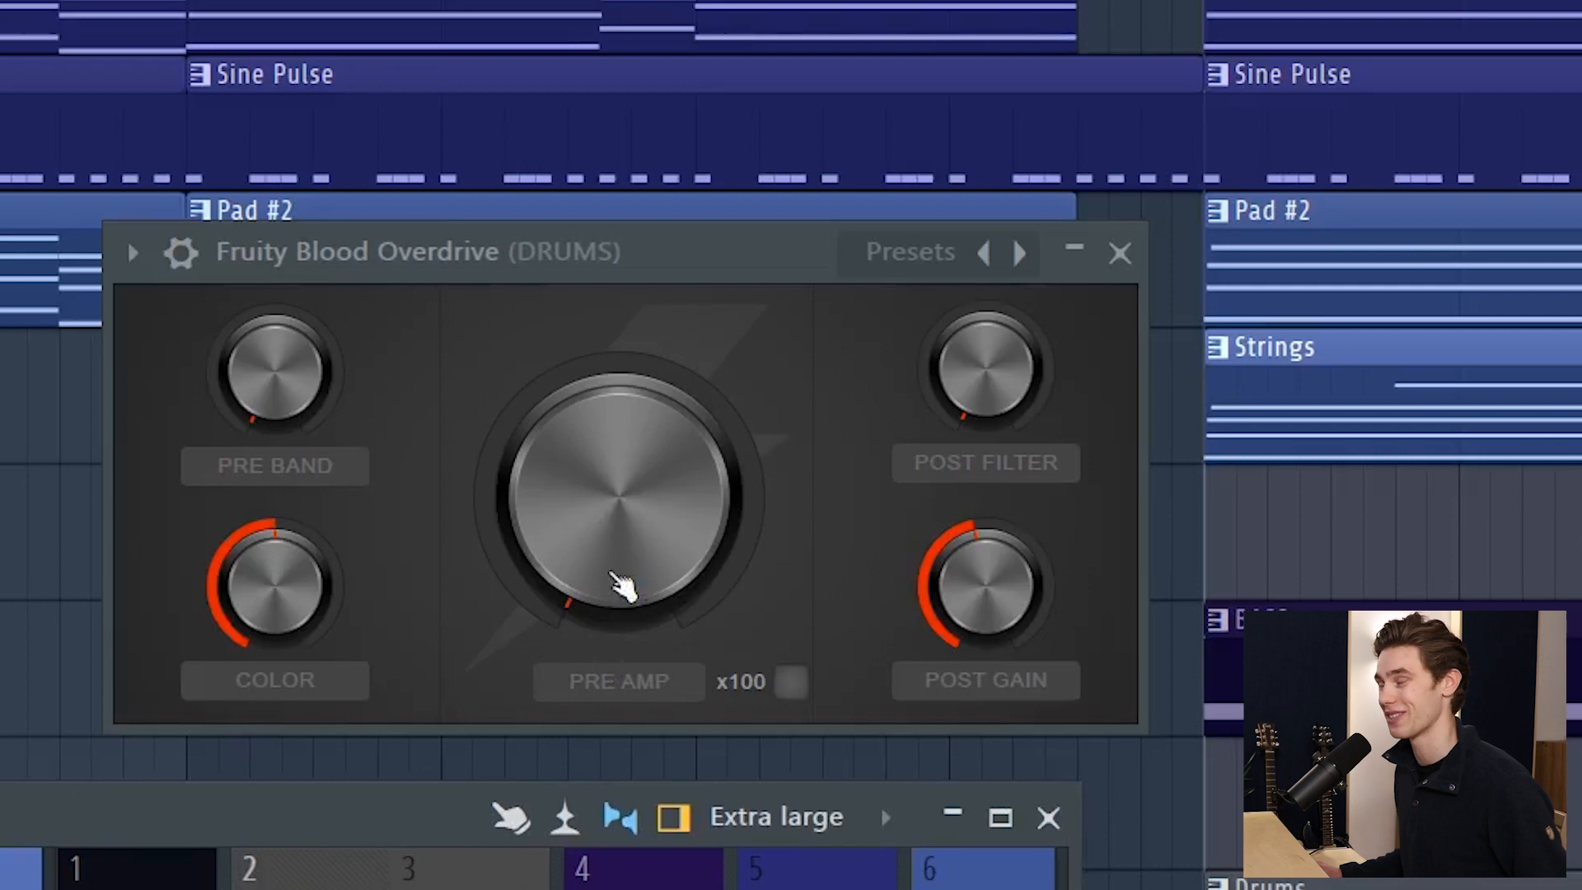
mouse_move(864, 583)
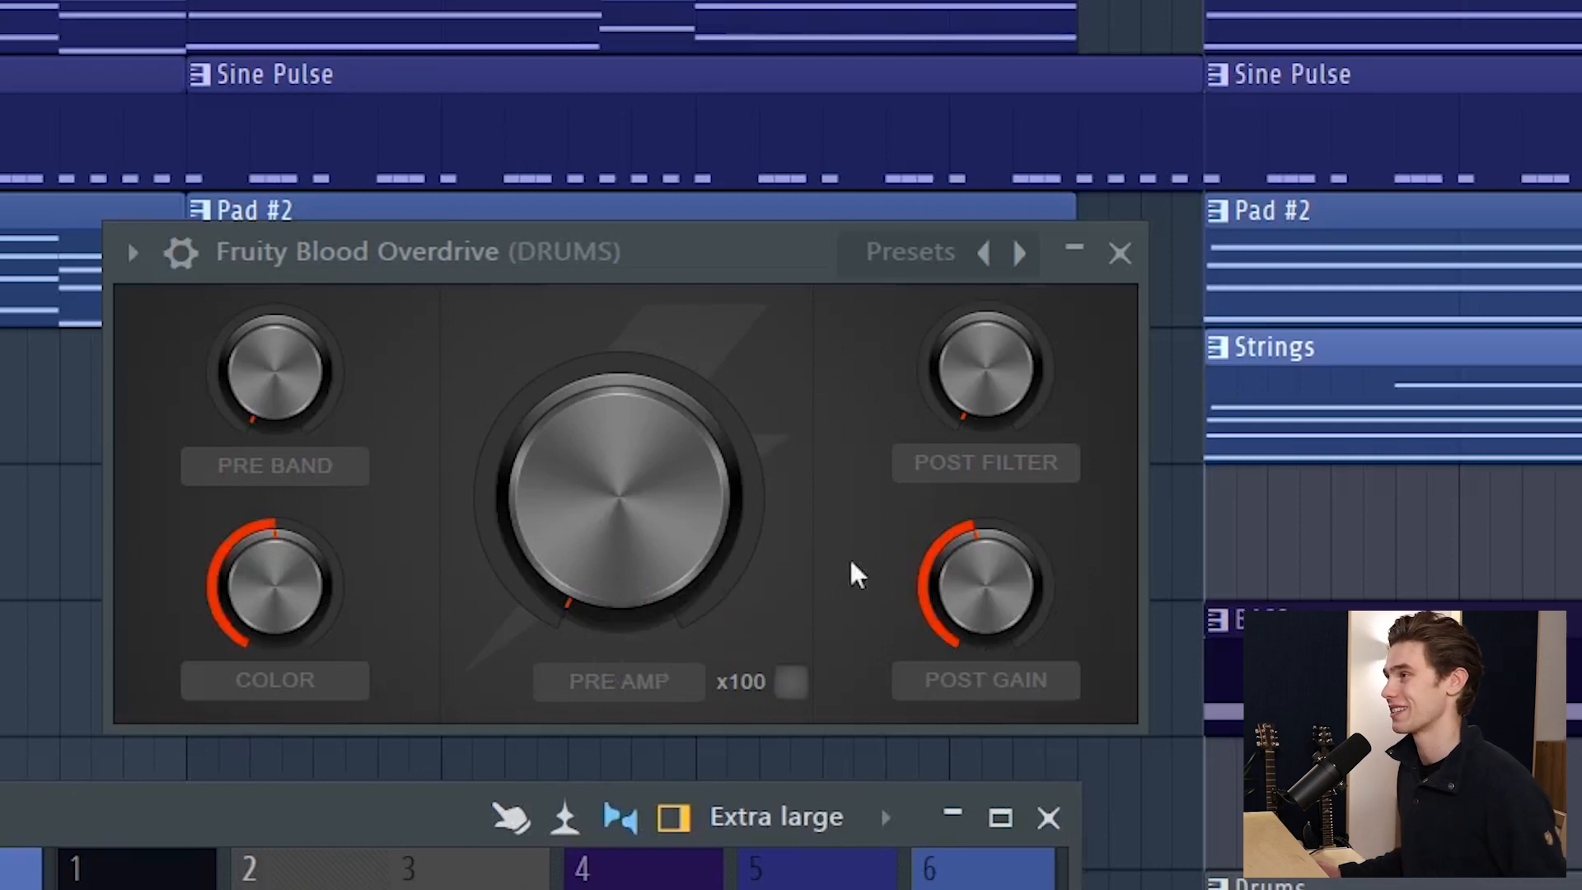
mouse_move(738, 539)
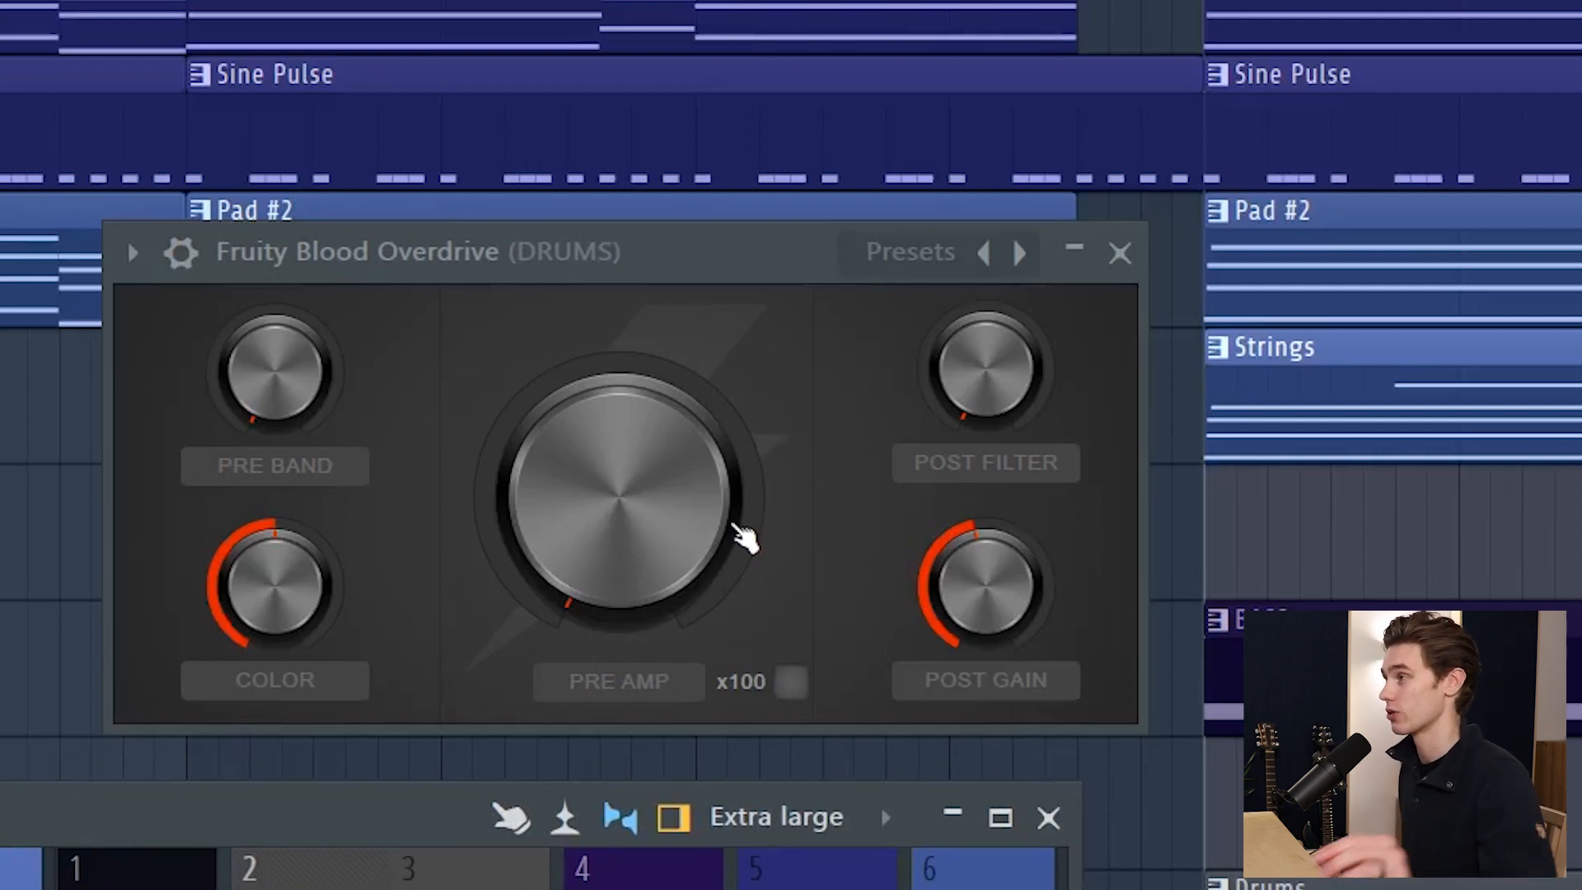
mouse_move(534, 486)
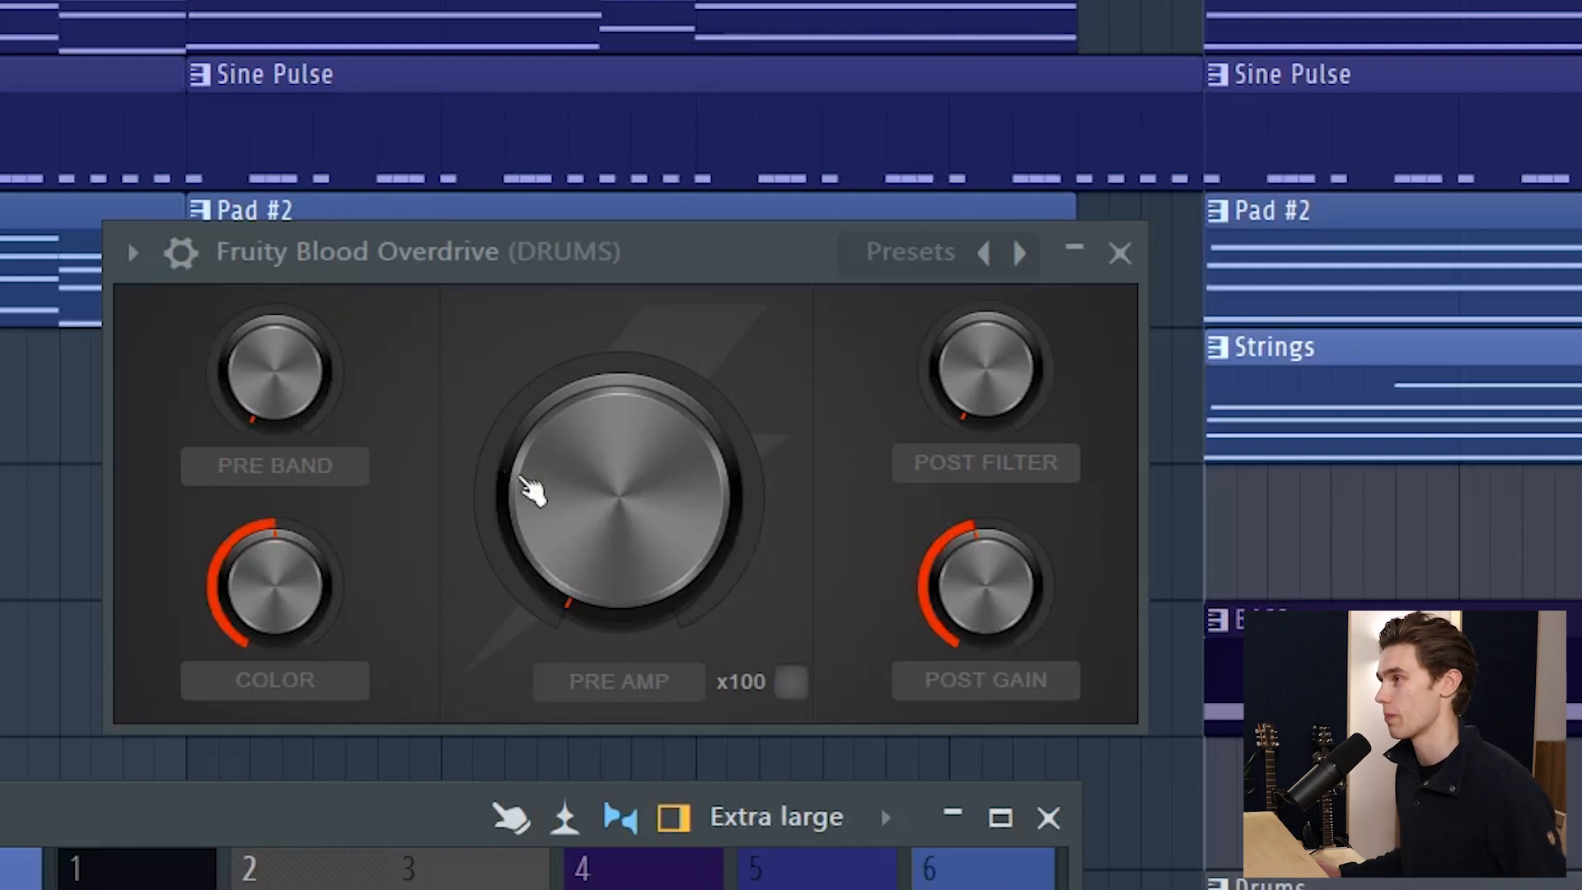
mouse_move(610, 556)
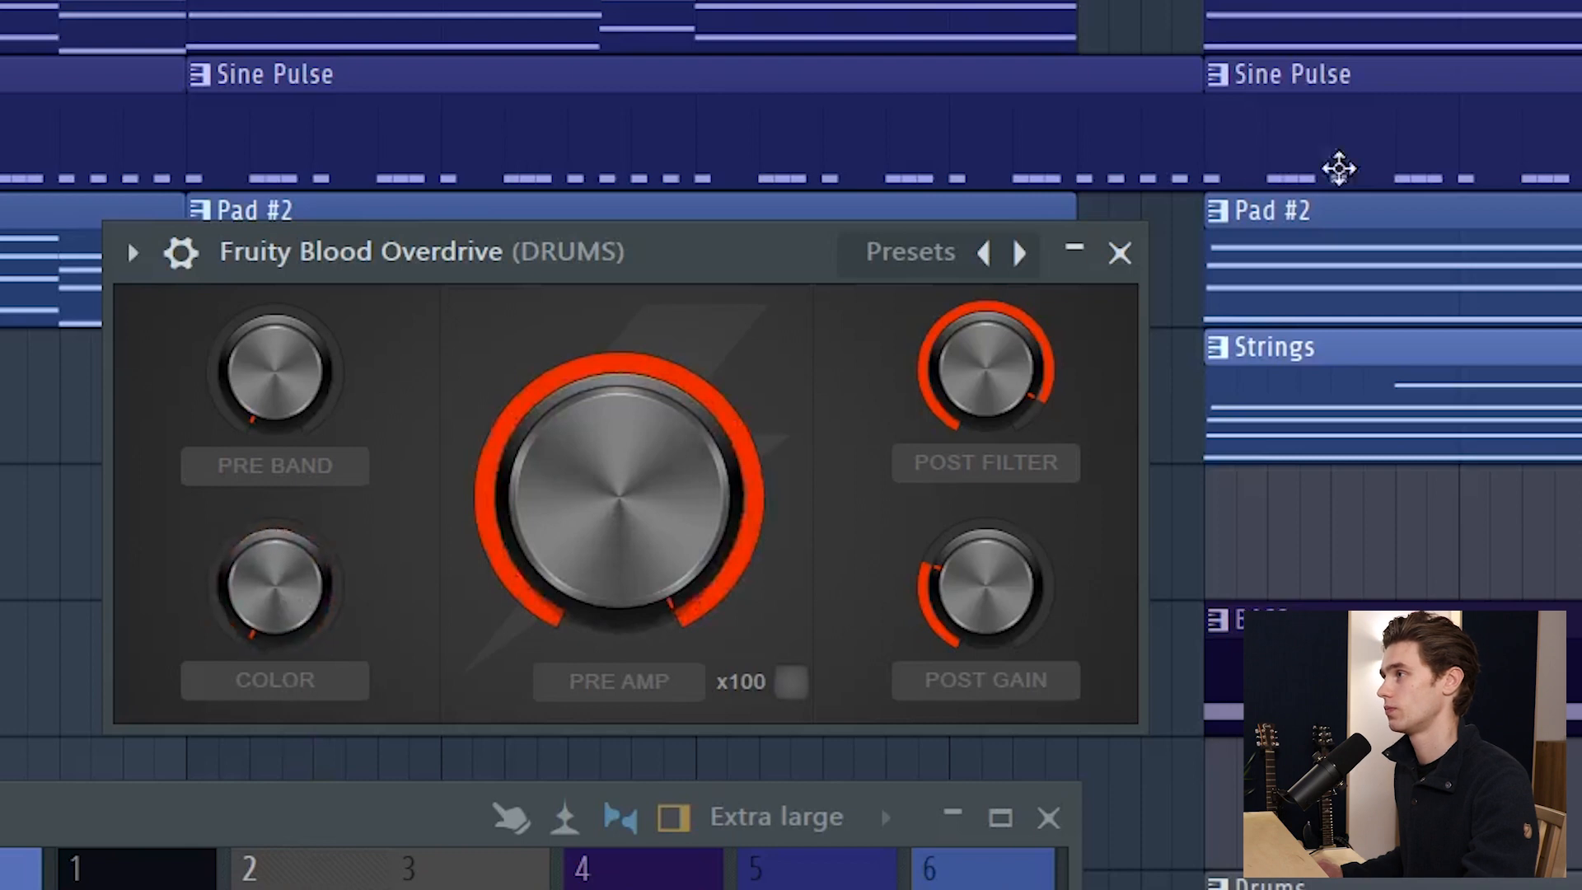
drag(985, 362, 985, 423)
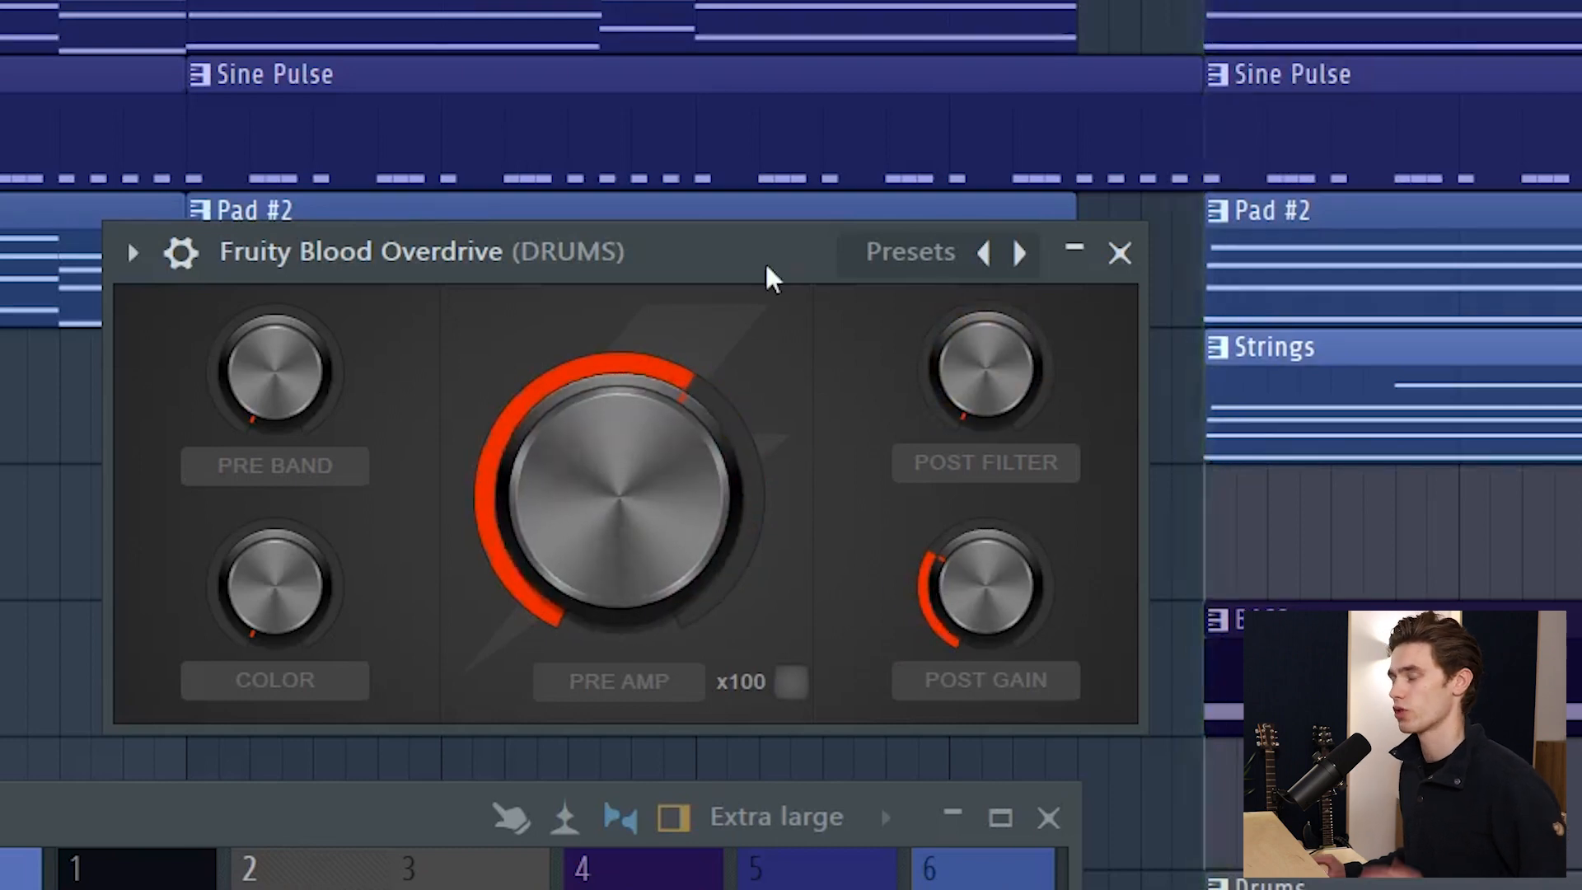
mouse_move(824, 341)
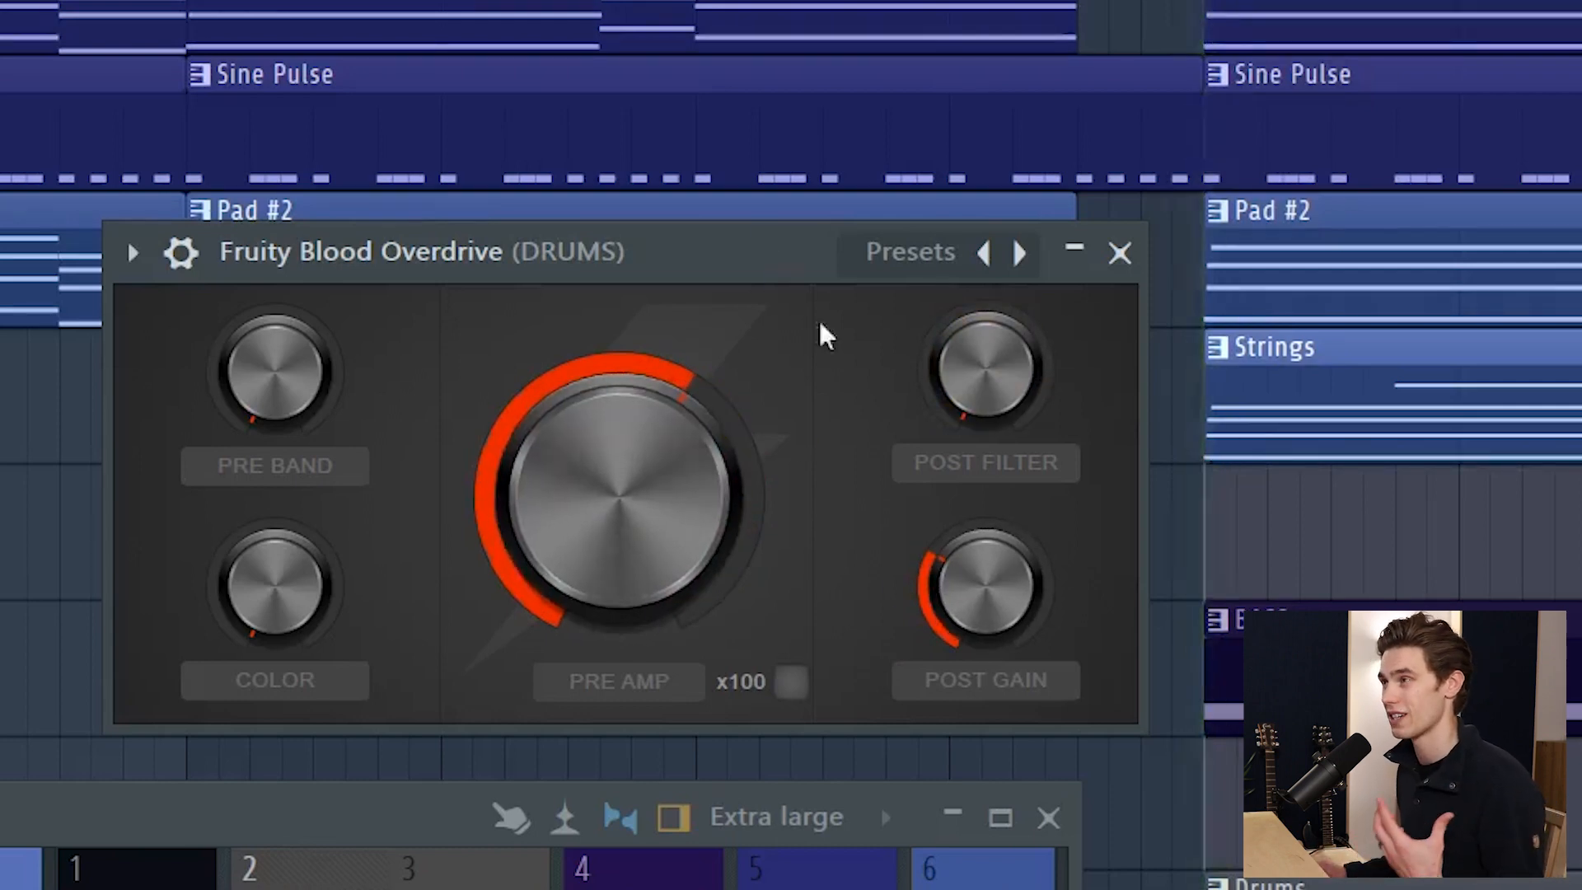
mouse_move(816, 510)
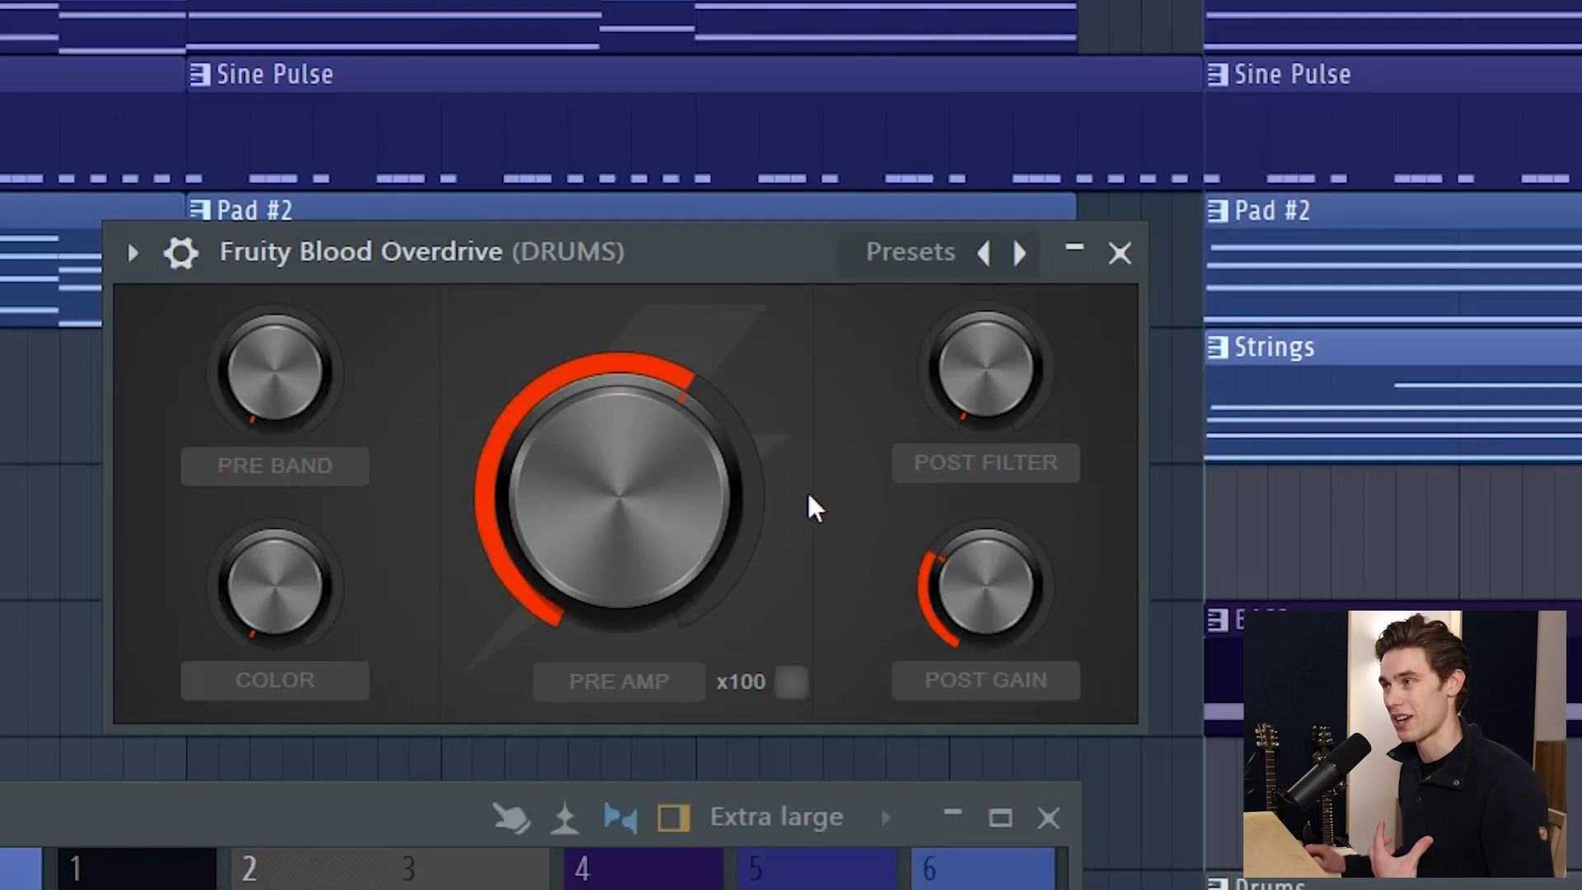
mouse_move(788, 614)
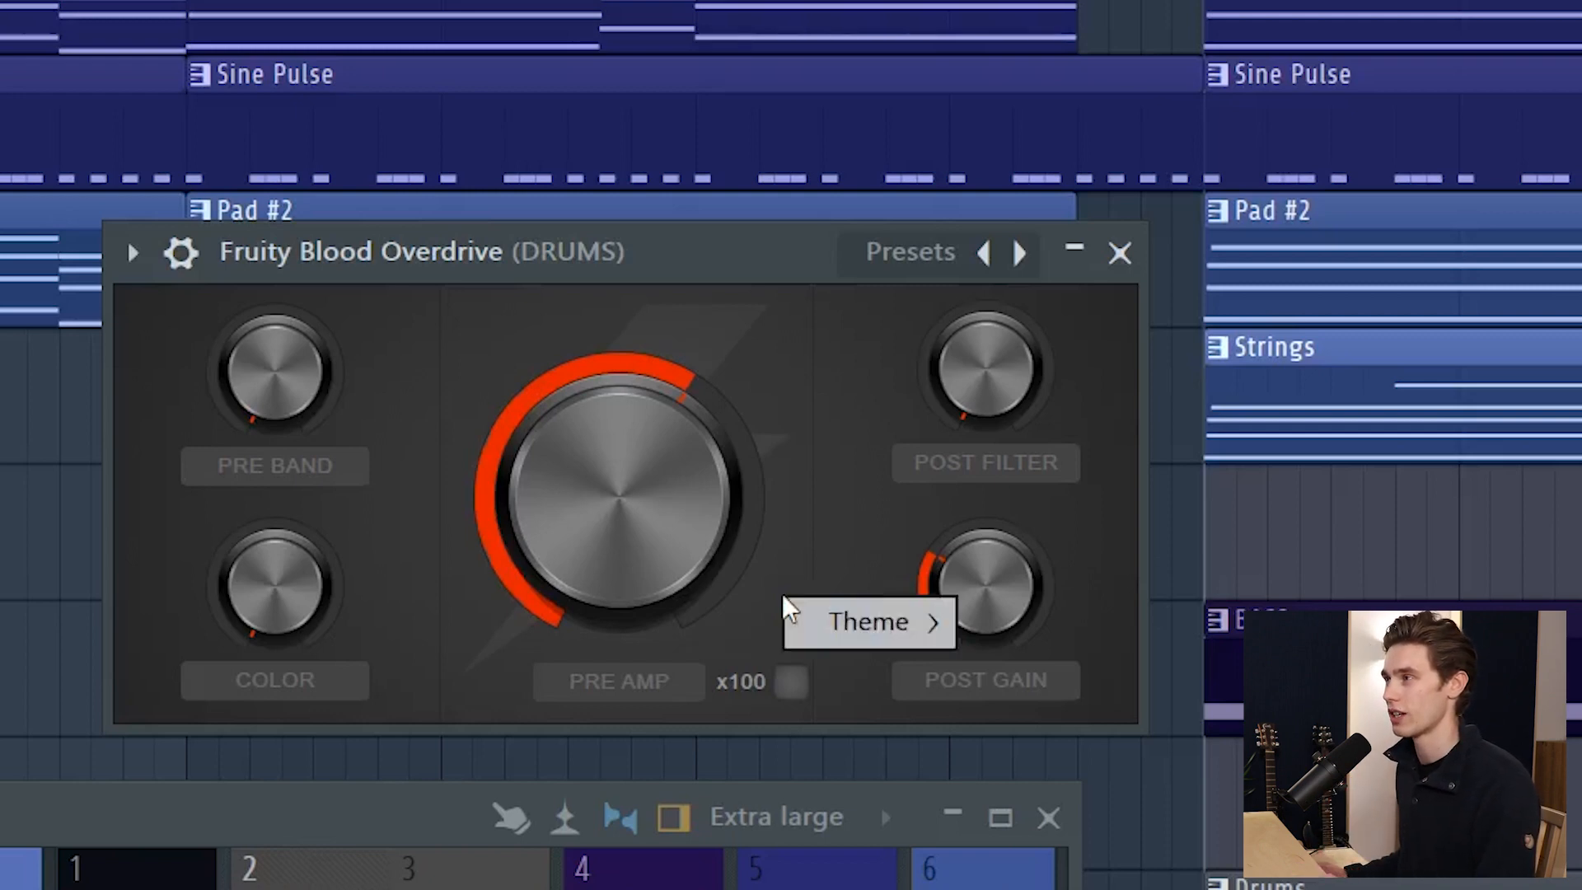
Switch Fruity Blood Overdrive to its alternate dark skin via the Theme menu.
click(874, 621)
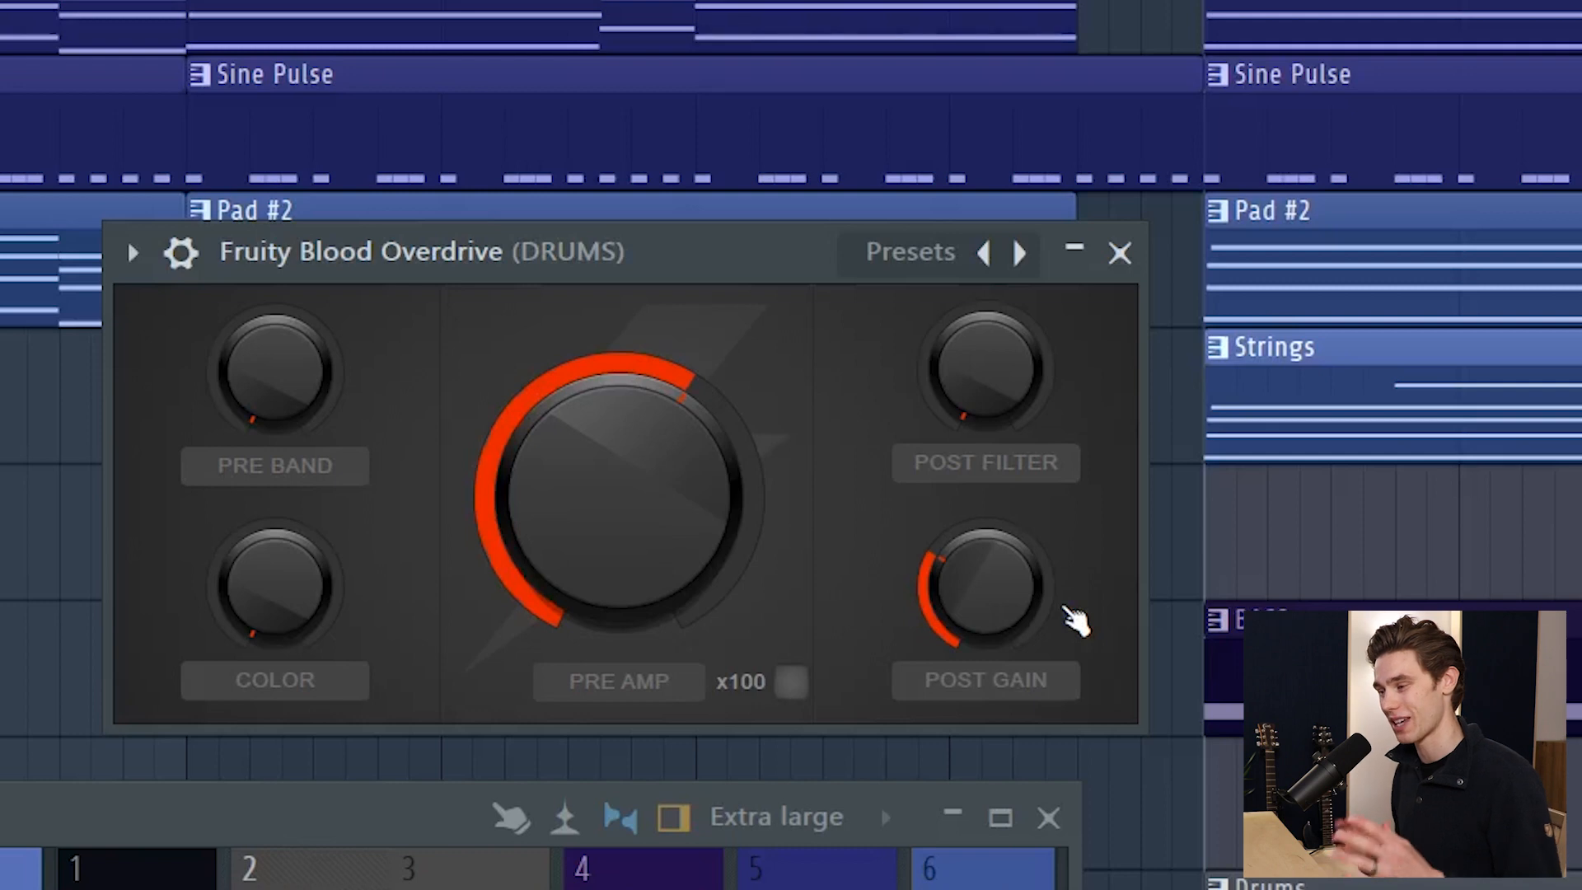
mouse_move(889, 641)
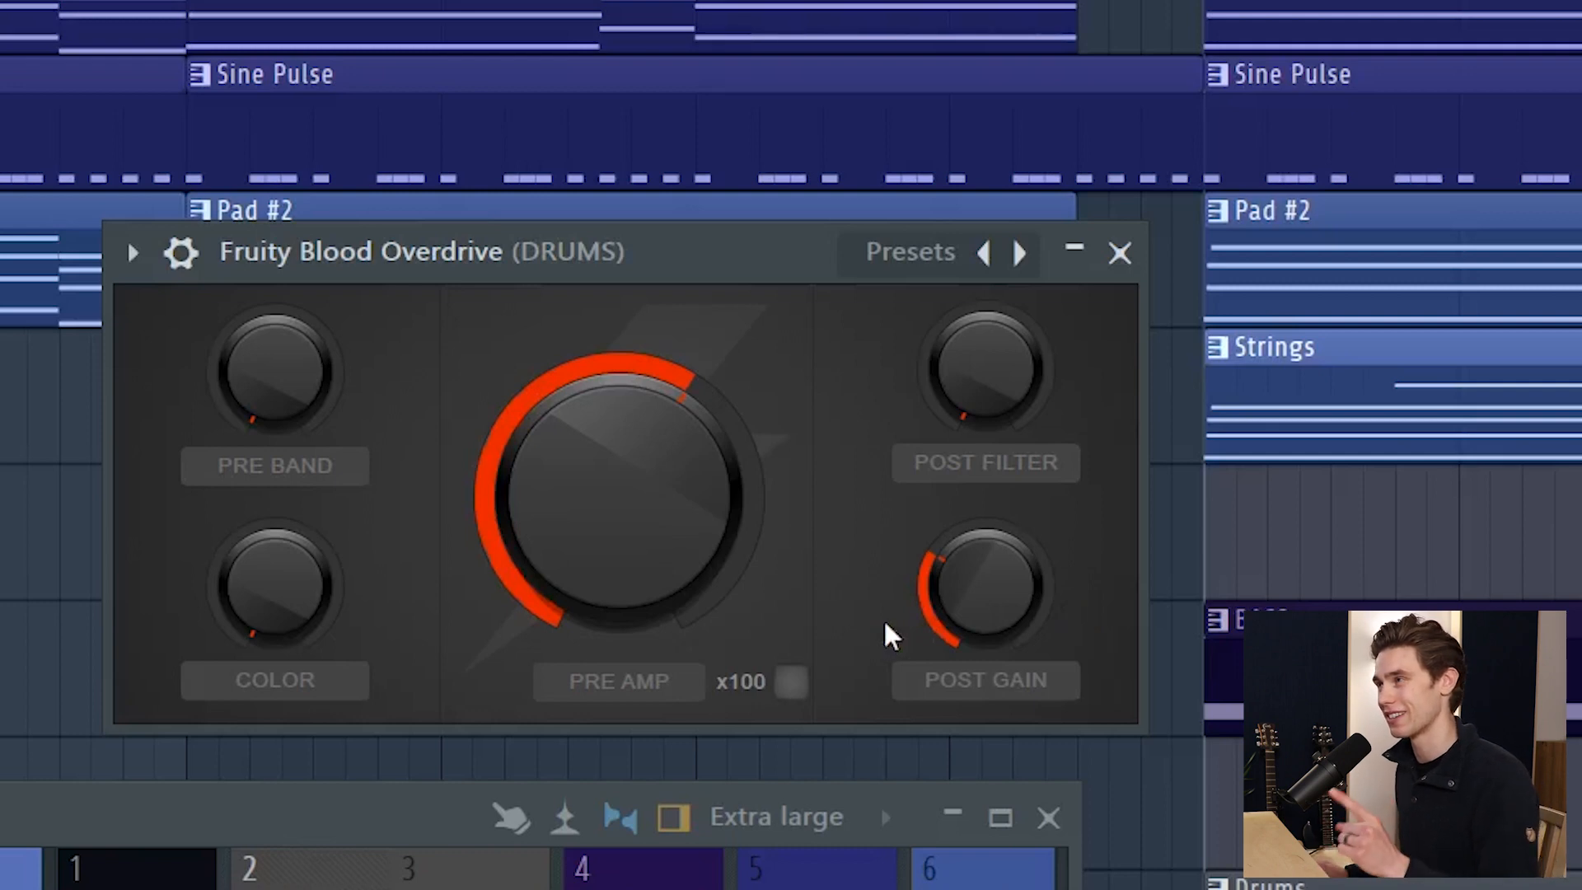
mouse_move(837, 632)
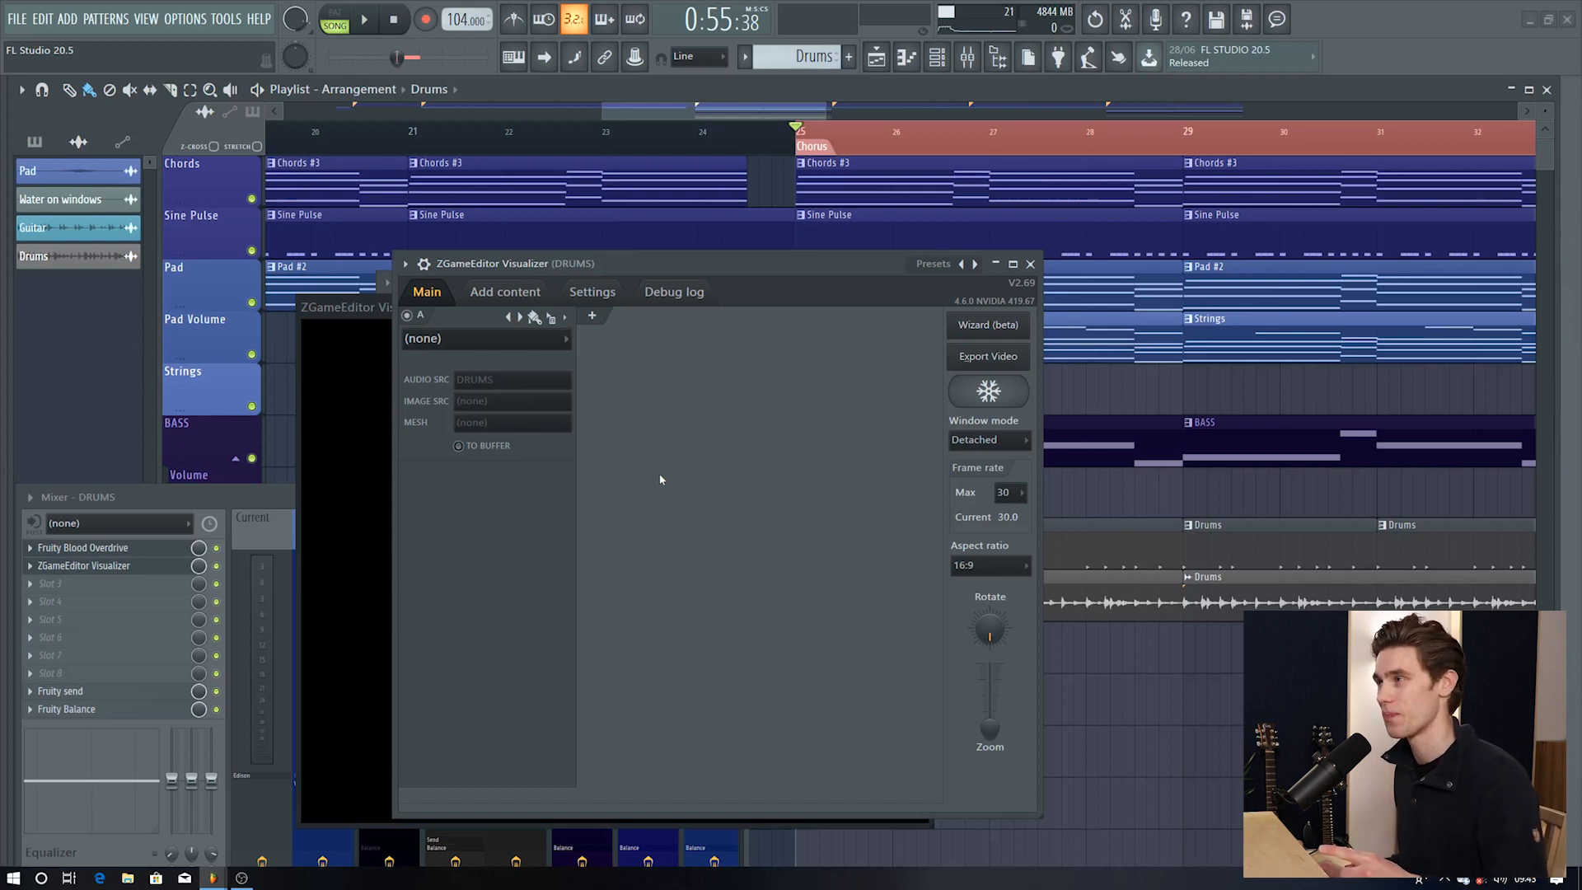
mouse_move(846, 356)
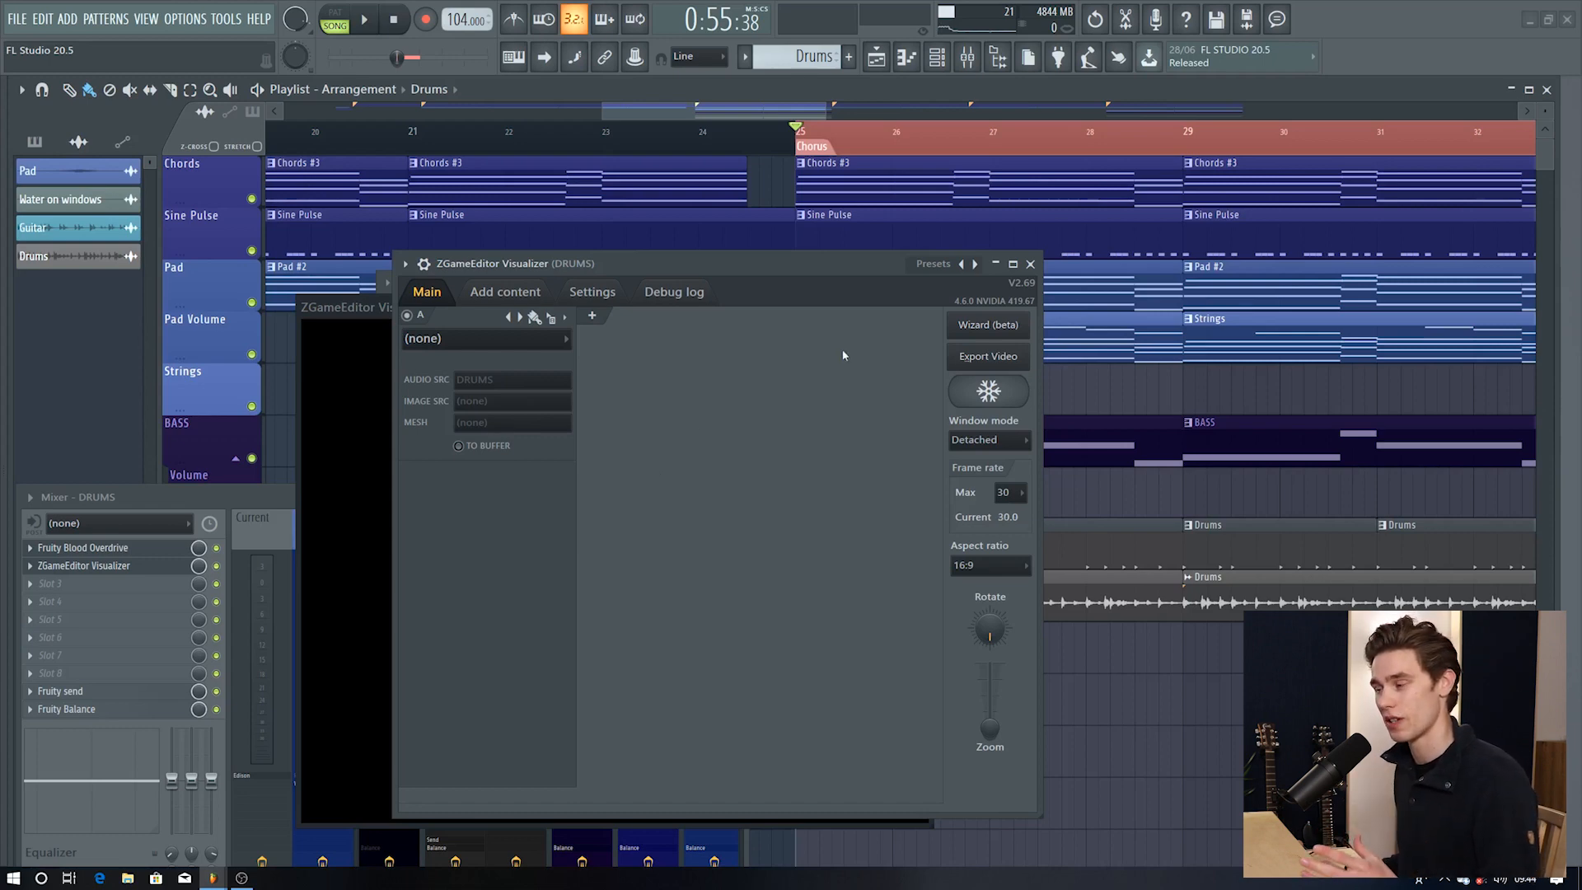